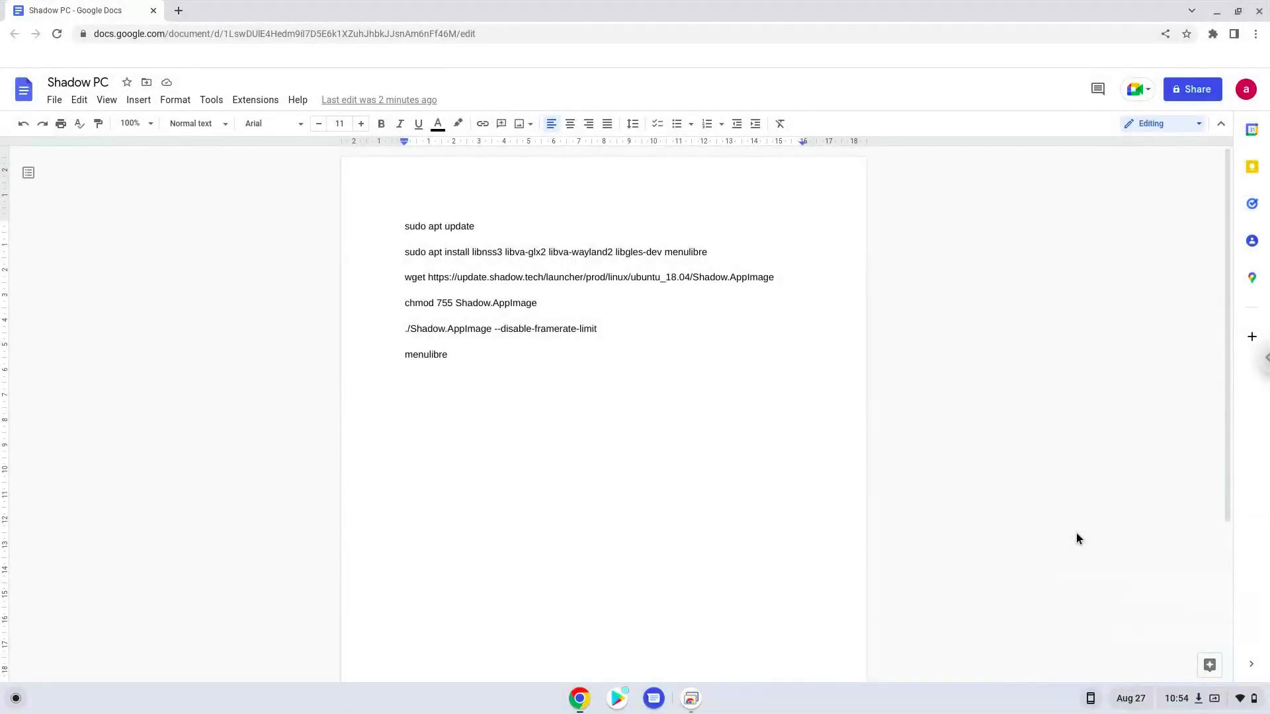
Step: Reach the Developers section under Advanced in ChromeOS Settings
click(406, 226)
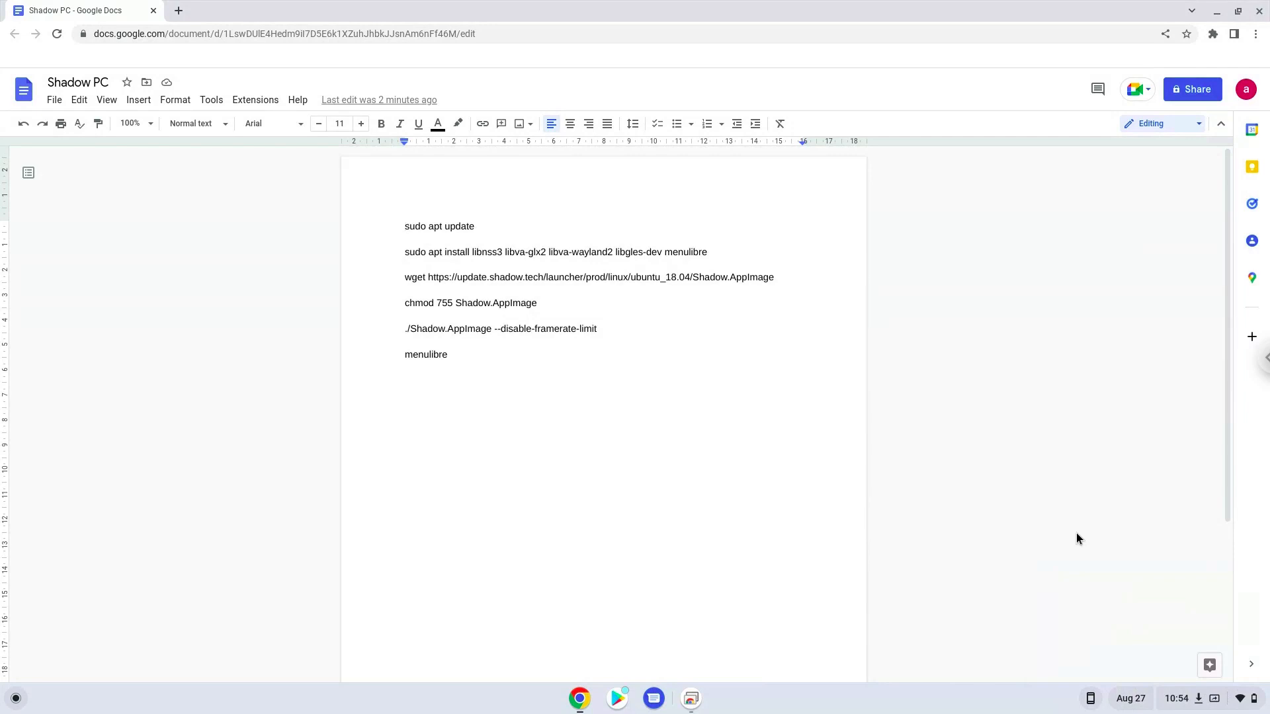
click(404, 226)
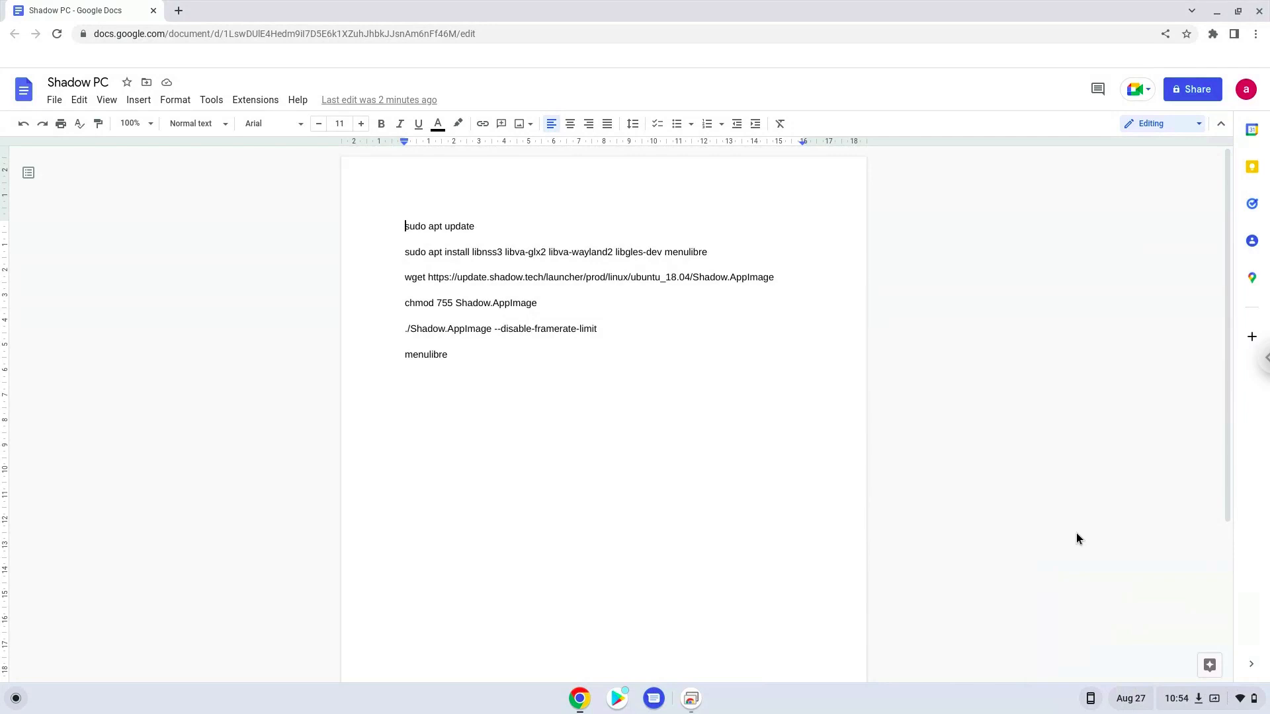
mouse_move(1212, 688)
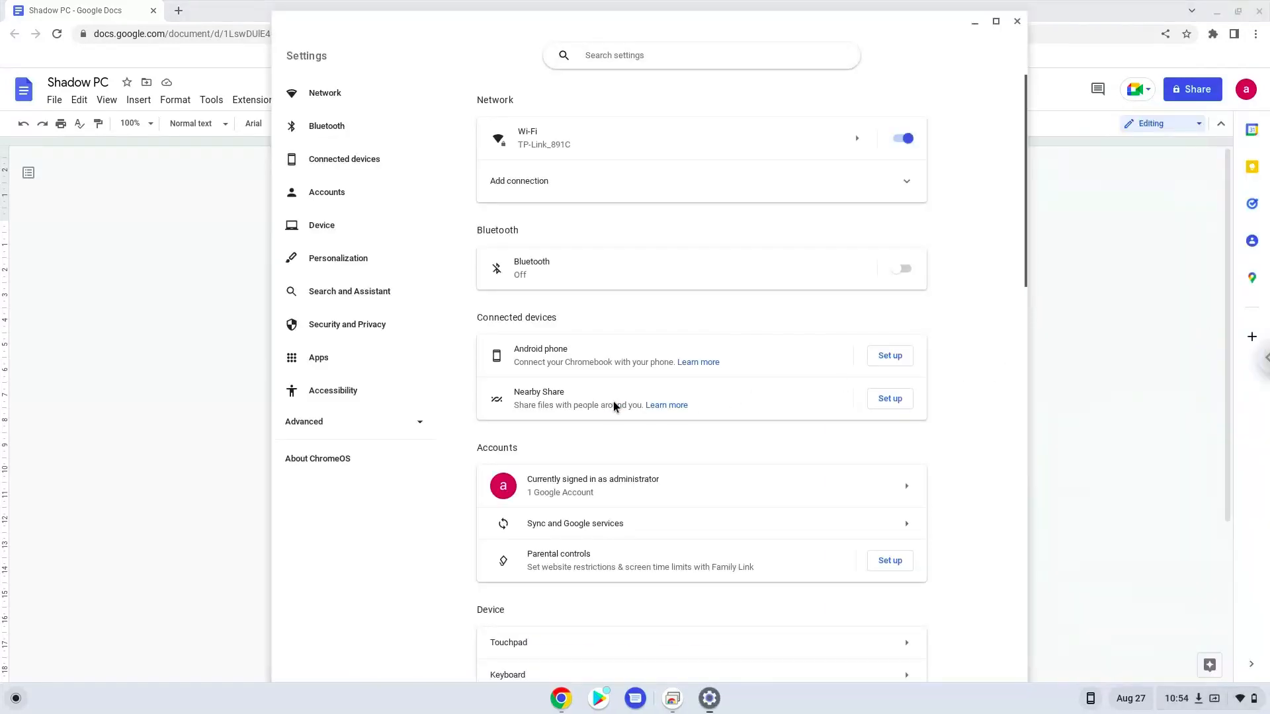
click(354, 420)
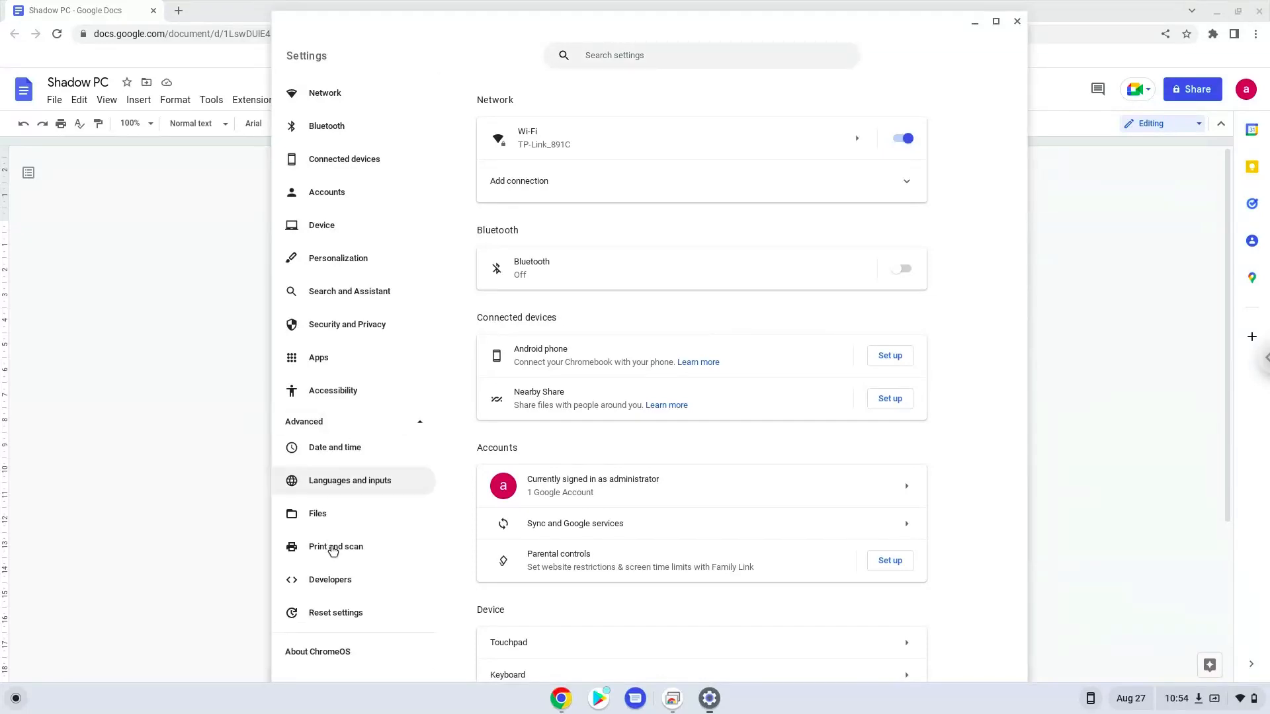
click(329, 579)
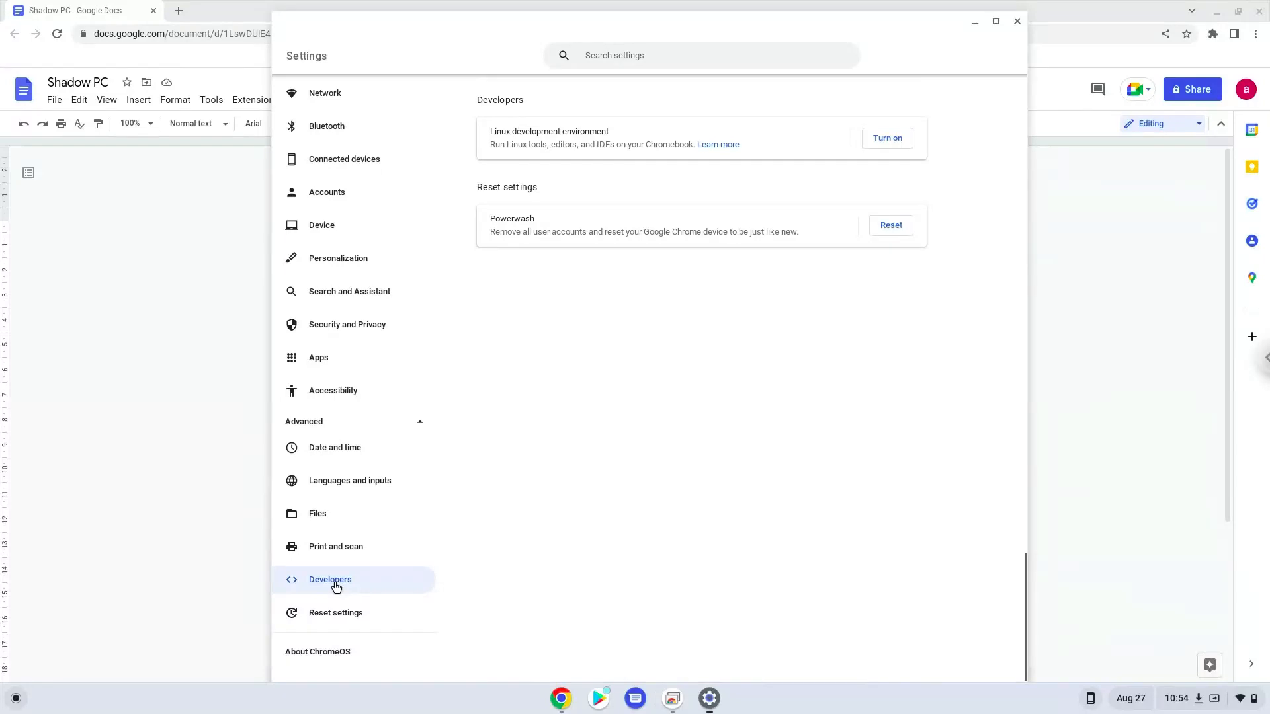
mouse_move(866, 168)
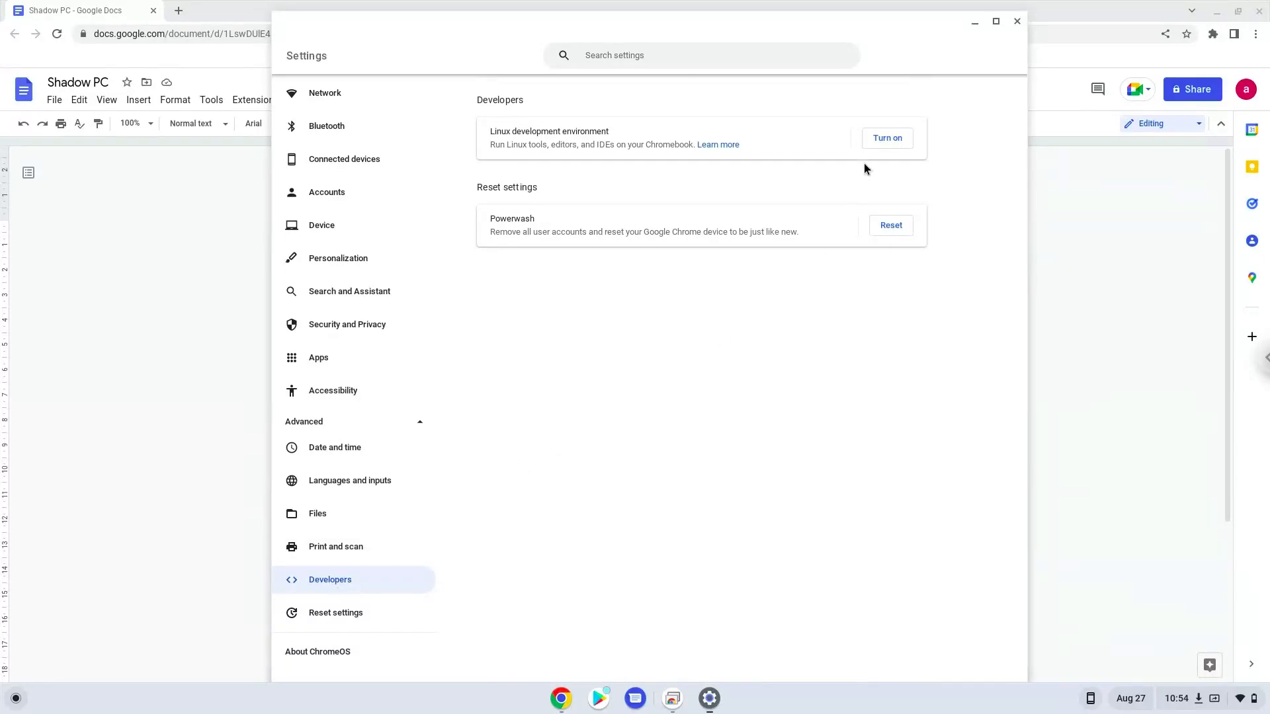
Step: Turn on the Linux development environment and close the terminal it opens
click(886, 137)
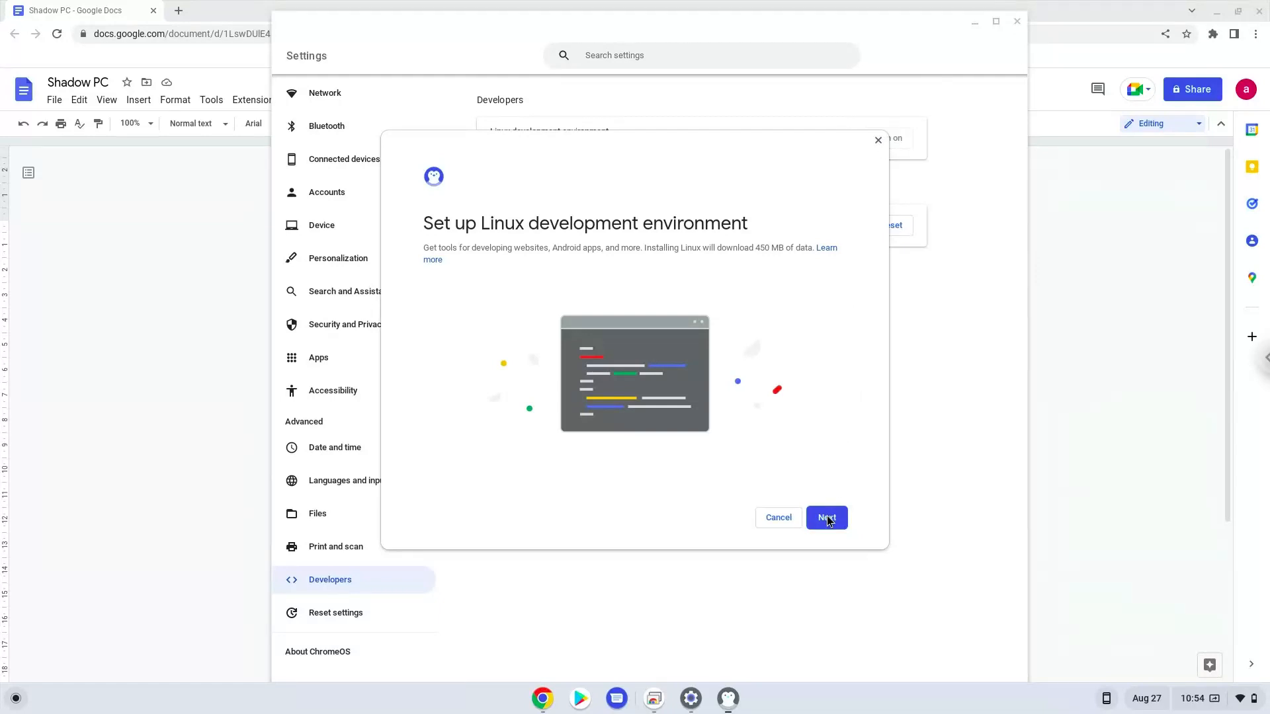
click(825, 517)
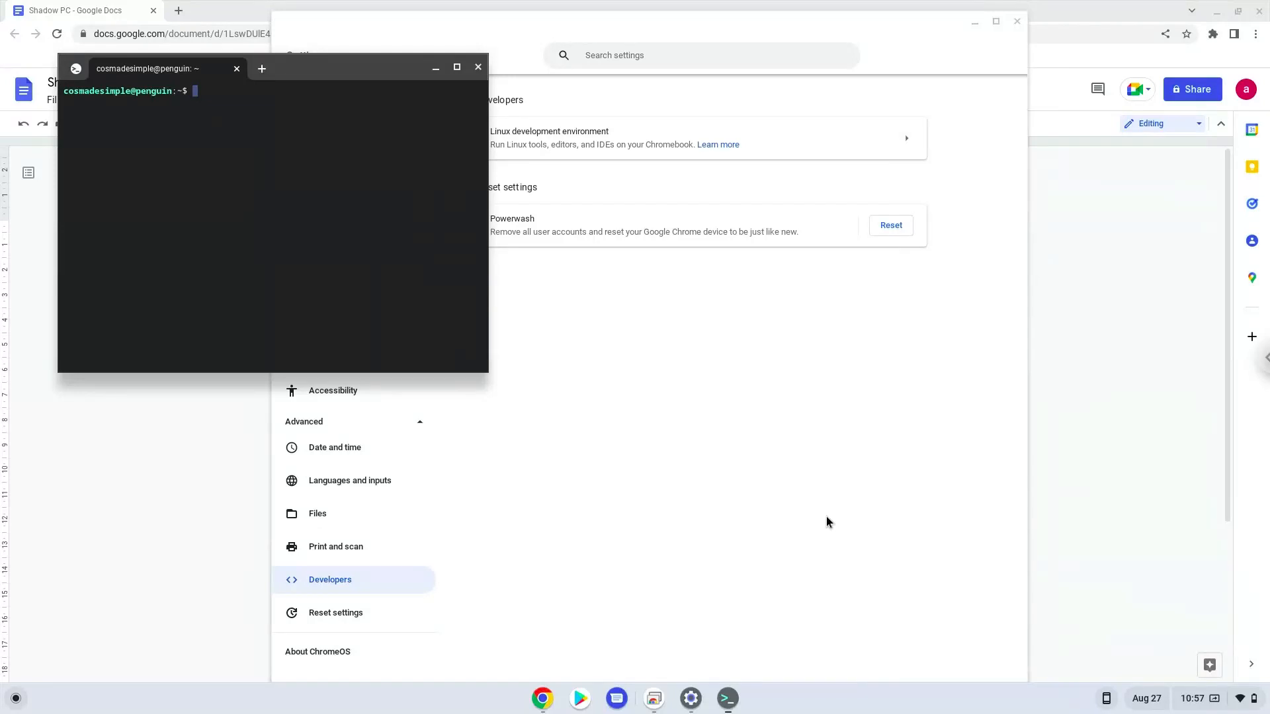
mouse_move(477, 67)
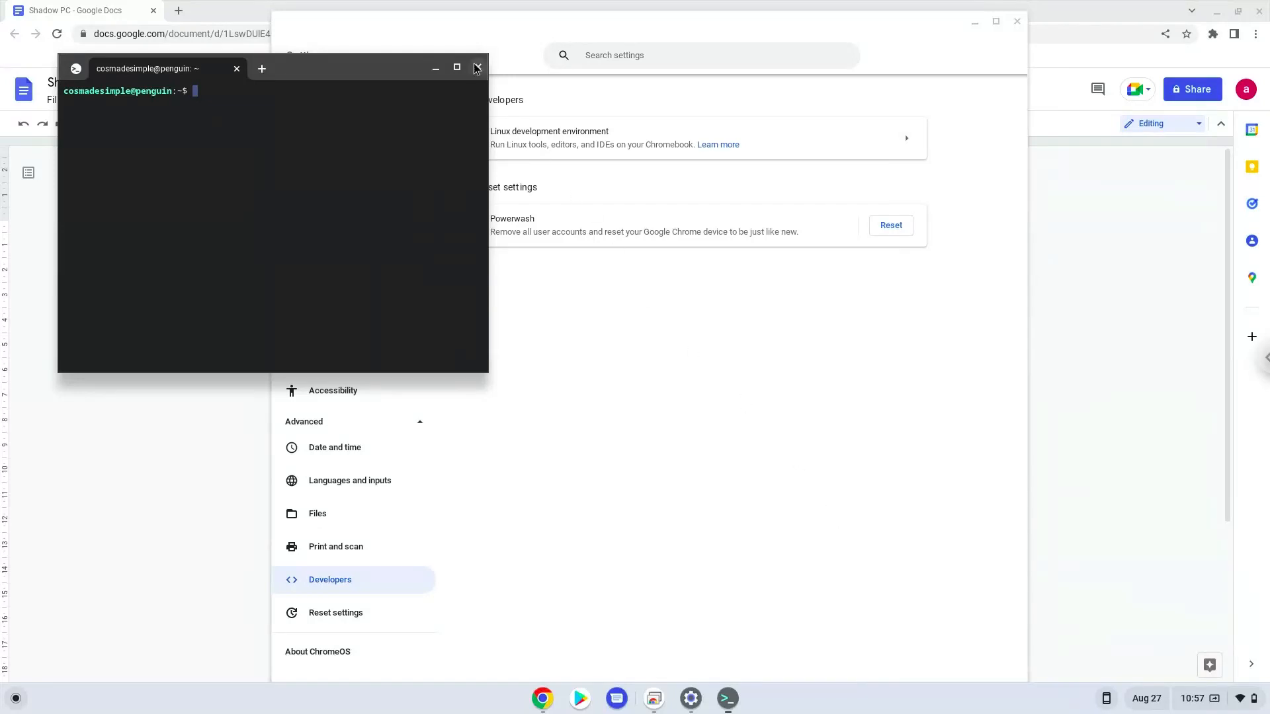
click(477, 68)
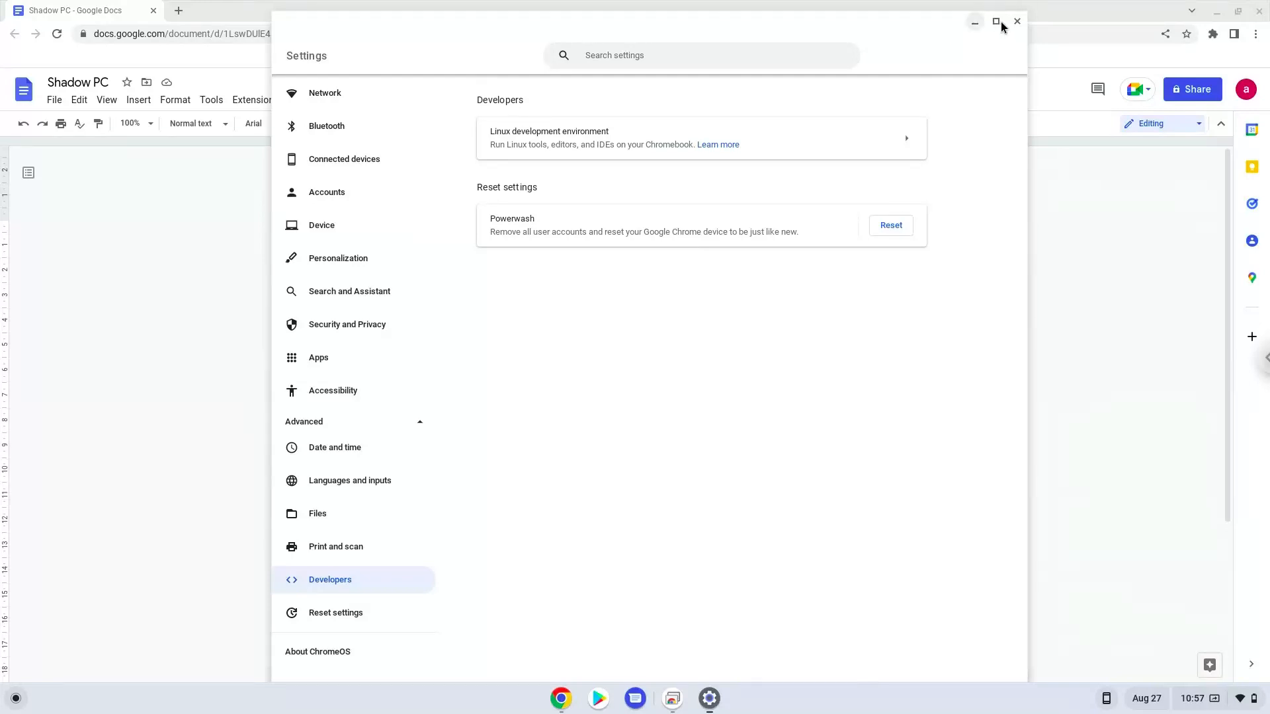
Step: Close Settings and copy the 'sudo apt update' command from the Docs note
click(1015, 21)
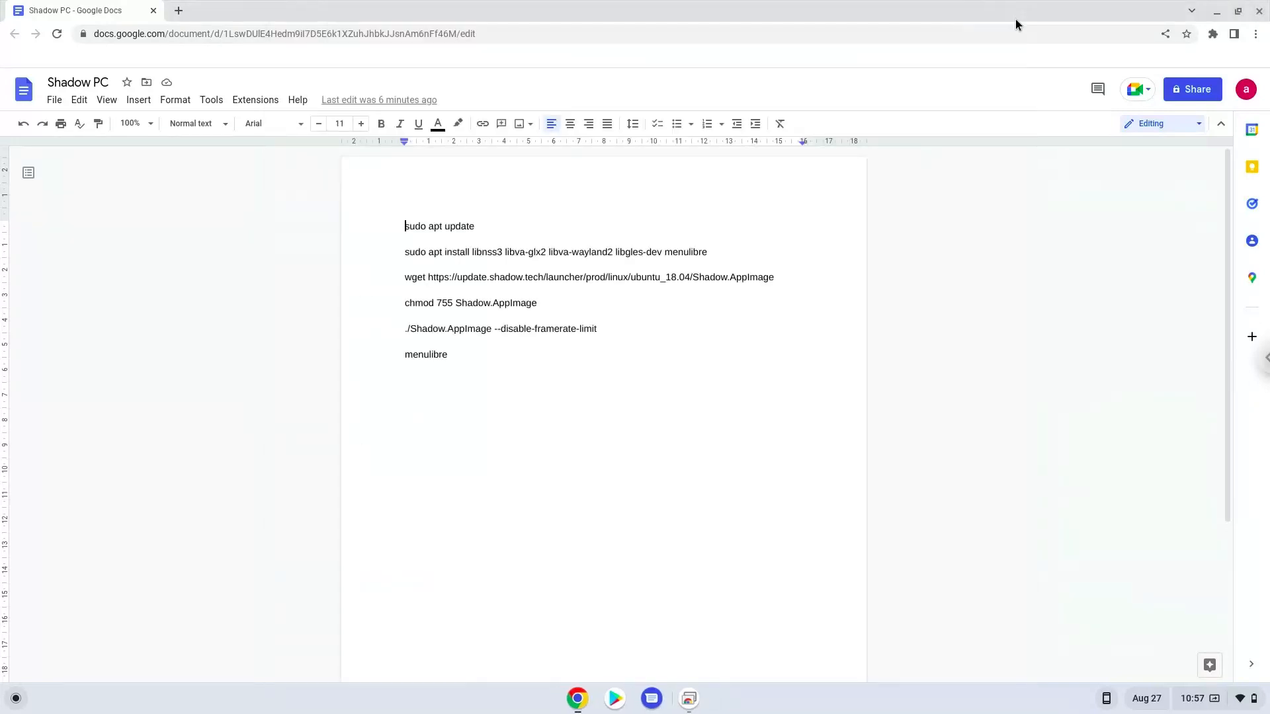
mouse_move(1012, 26)
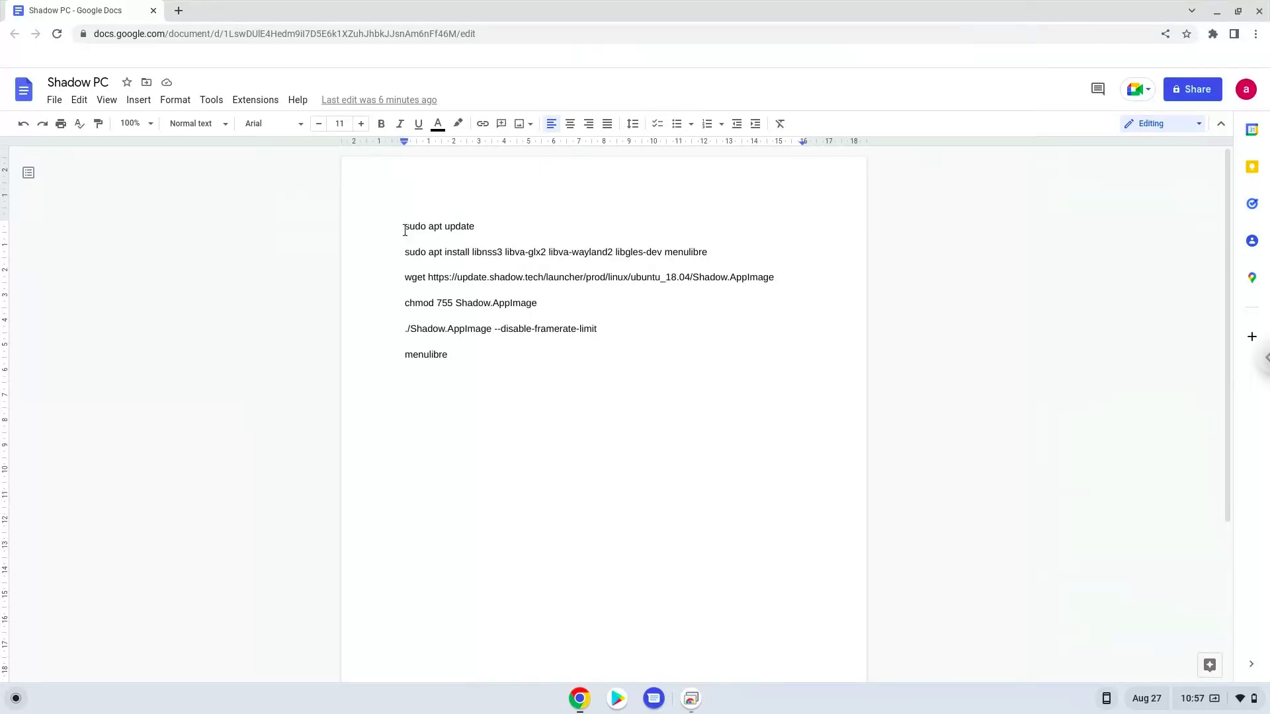
double_click(414, 227)
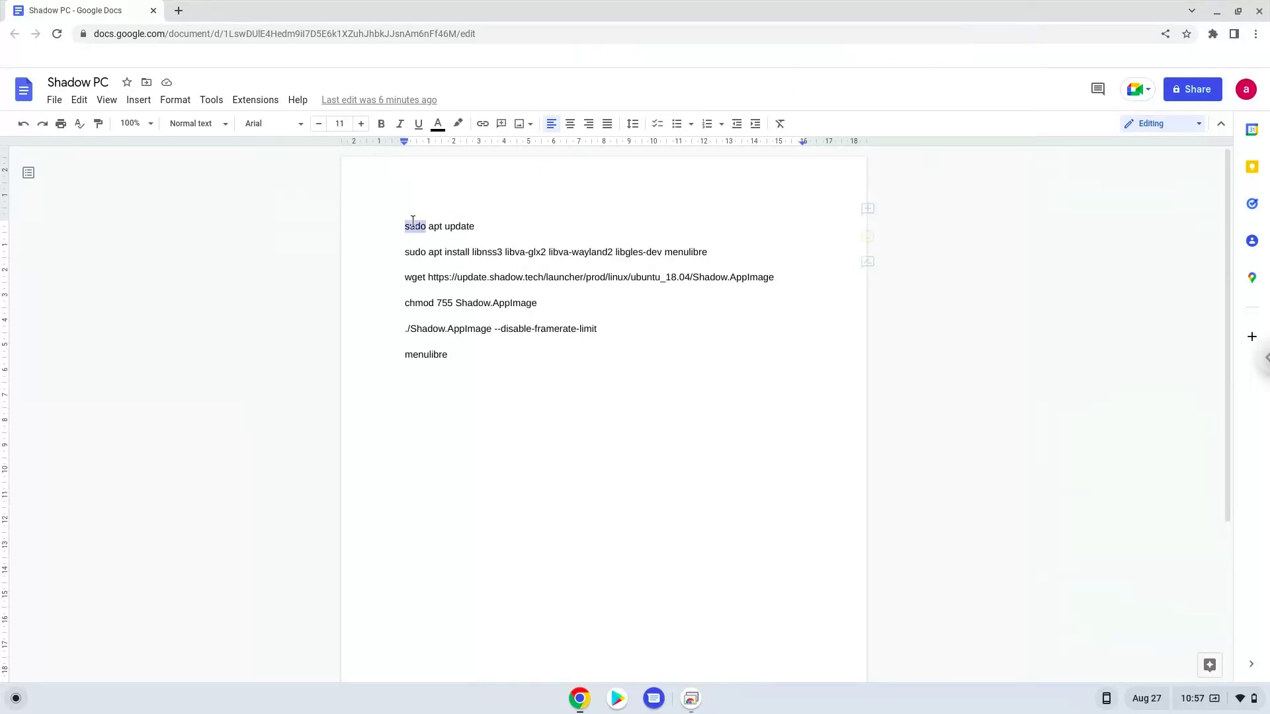
right_click(414, 226)
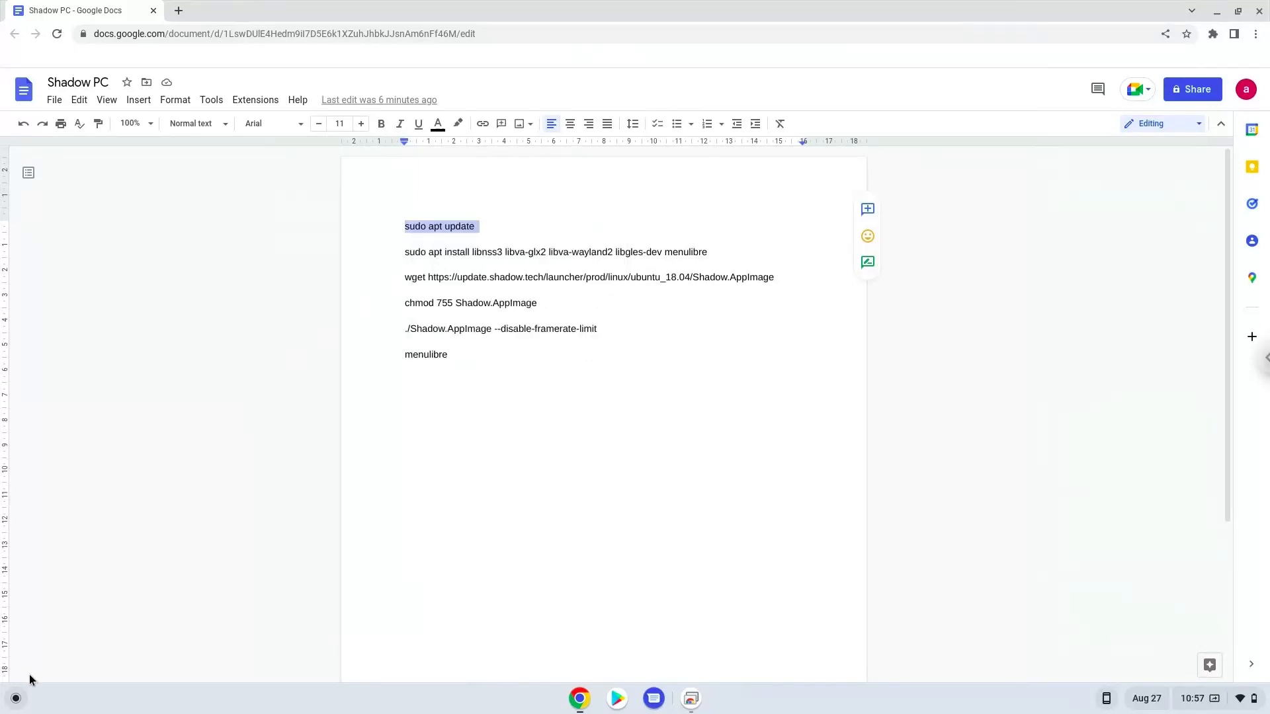
Step: Launch Terminal from the ChromeOS launcher search
click(15, 698)
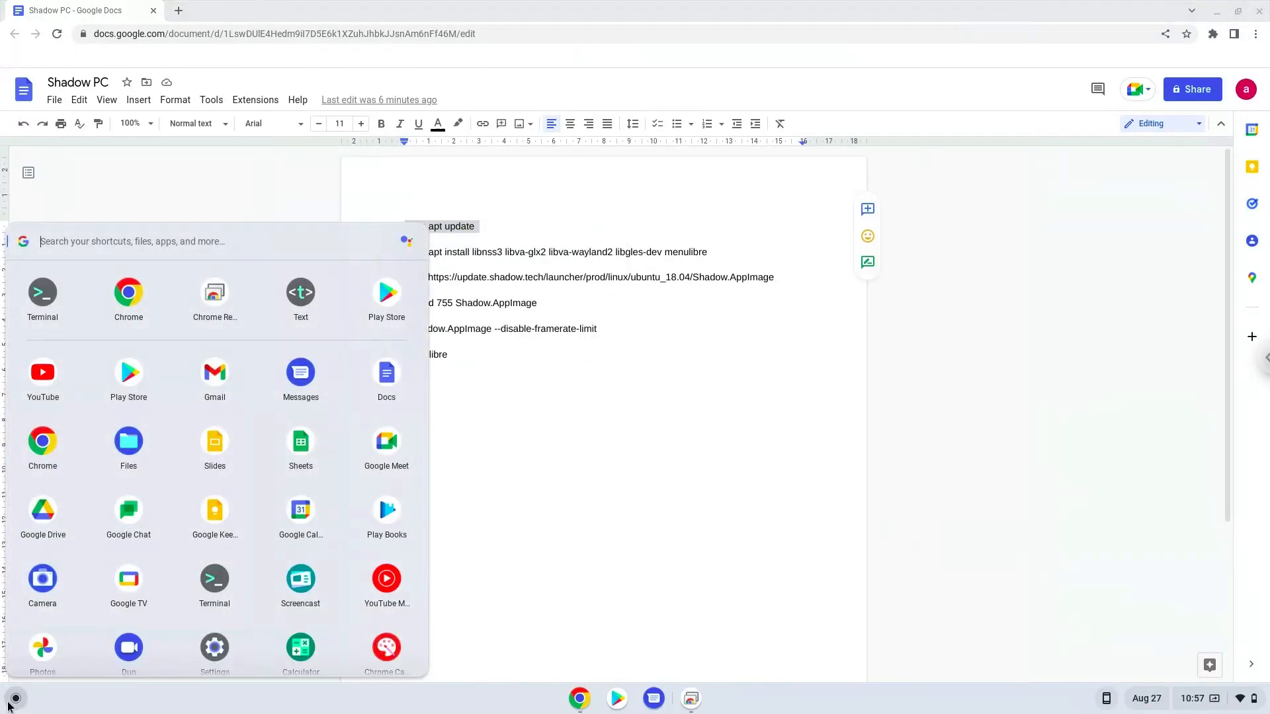
text(terminal)
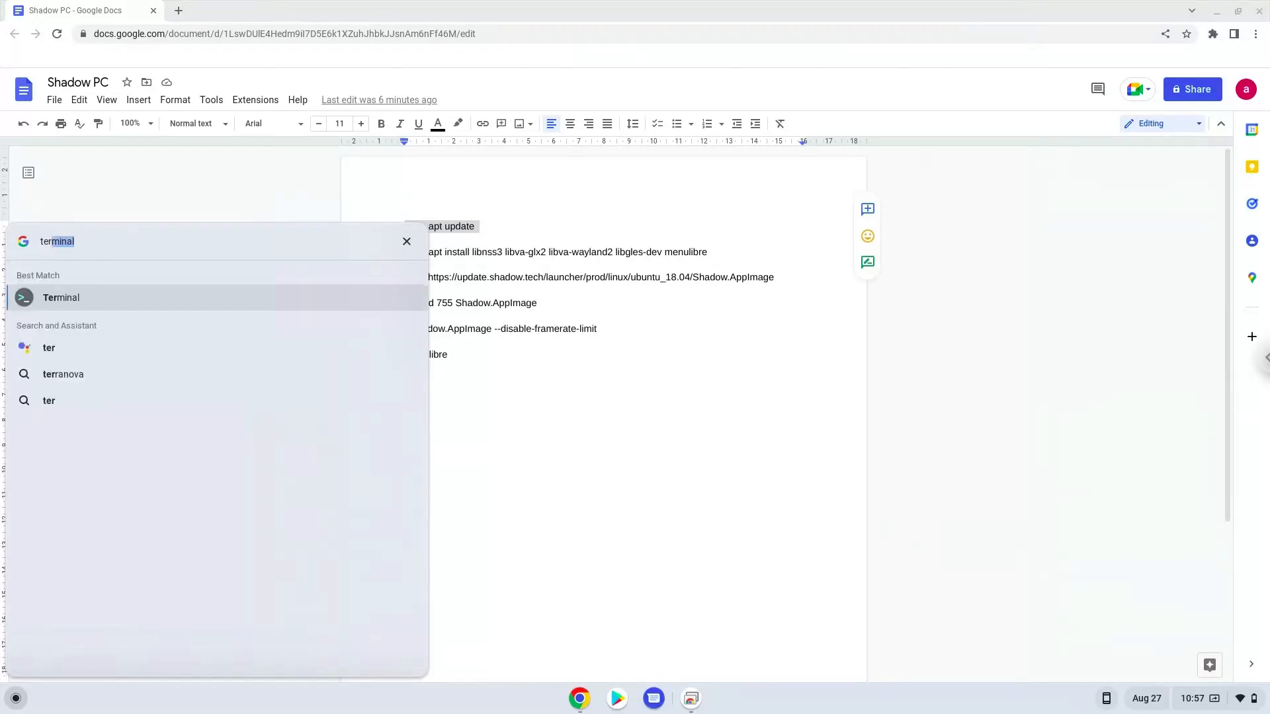
mouse_move(201, 305)
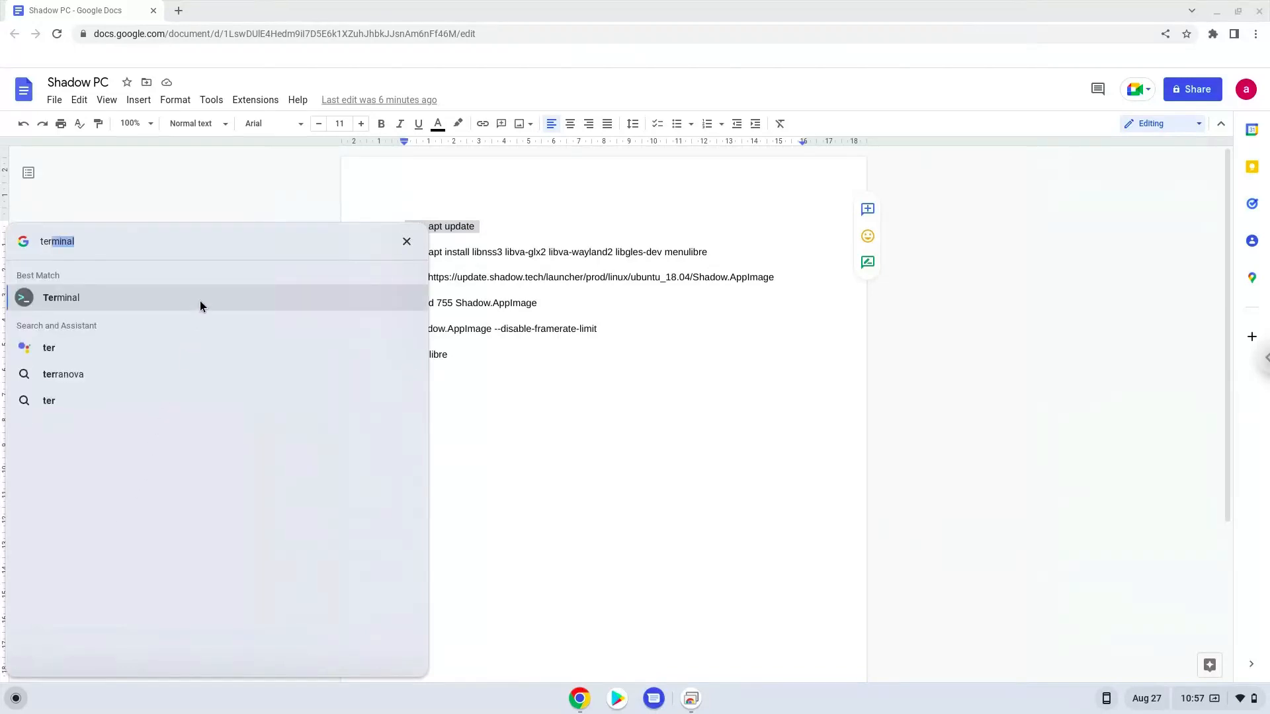
click(61, 298)
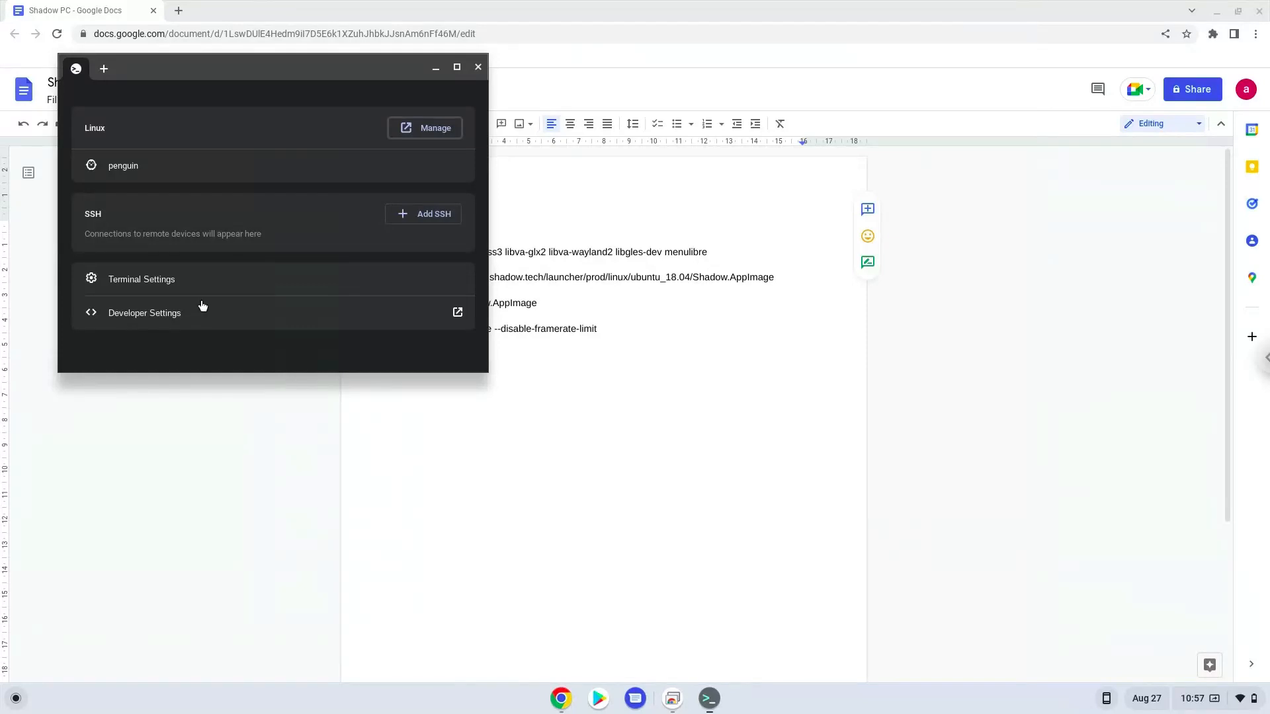
mouse_move(259, 175)
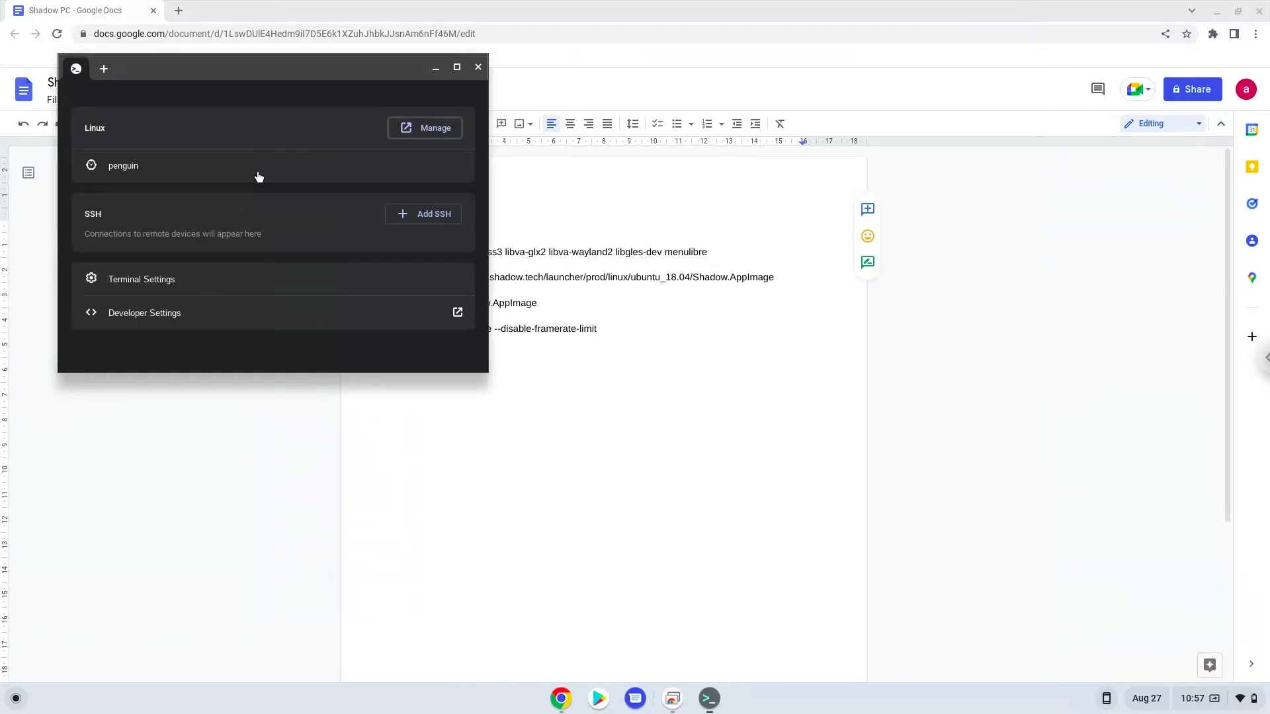
Step: Run sudo apt update in the penguin Linux shell
click(123, 165)
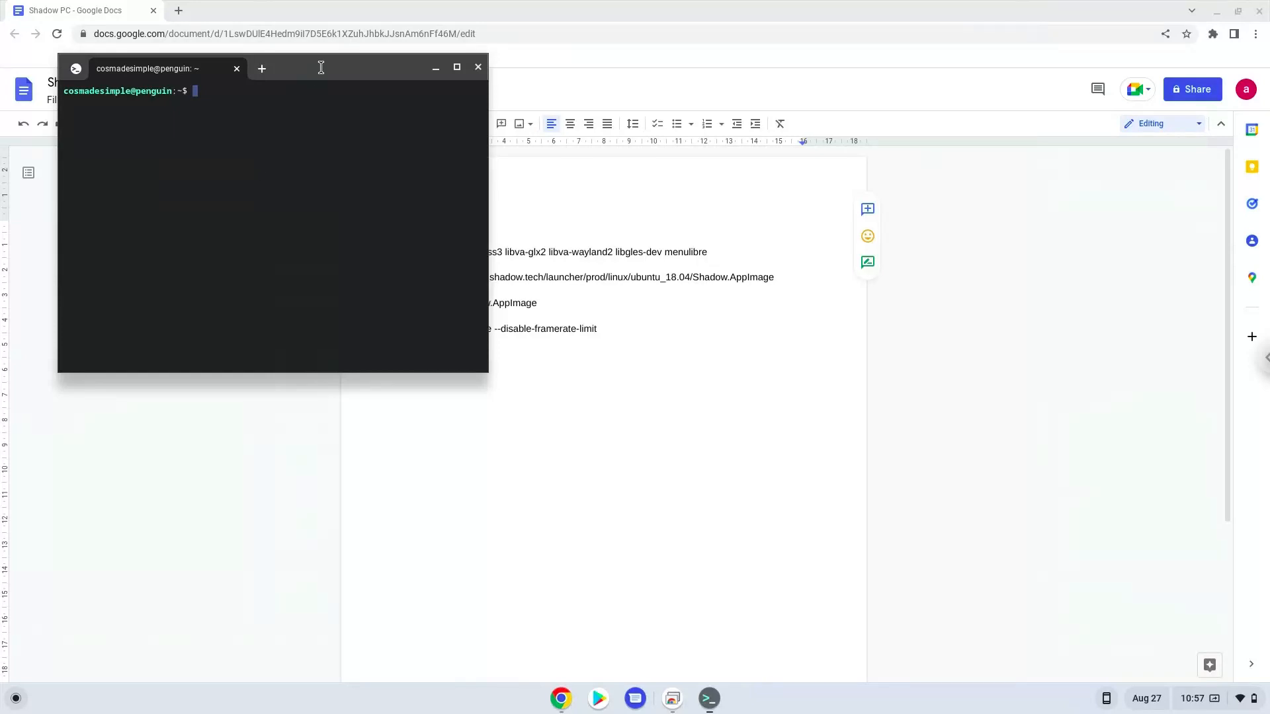
click(456, 67)
text(sudo apt update)
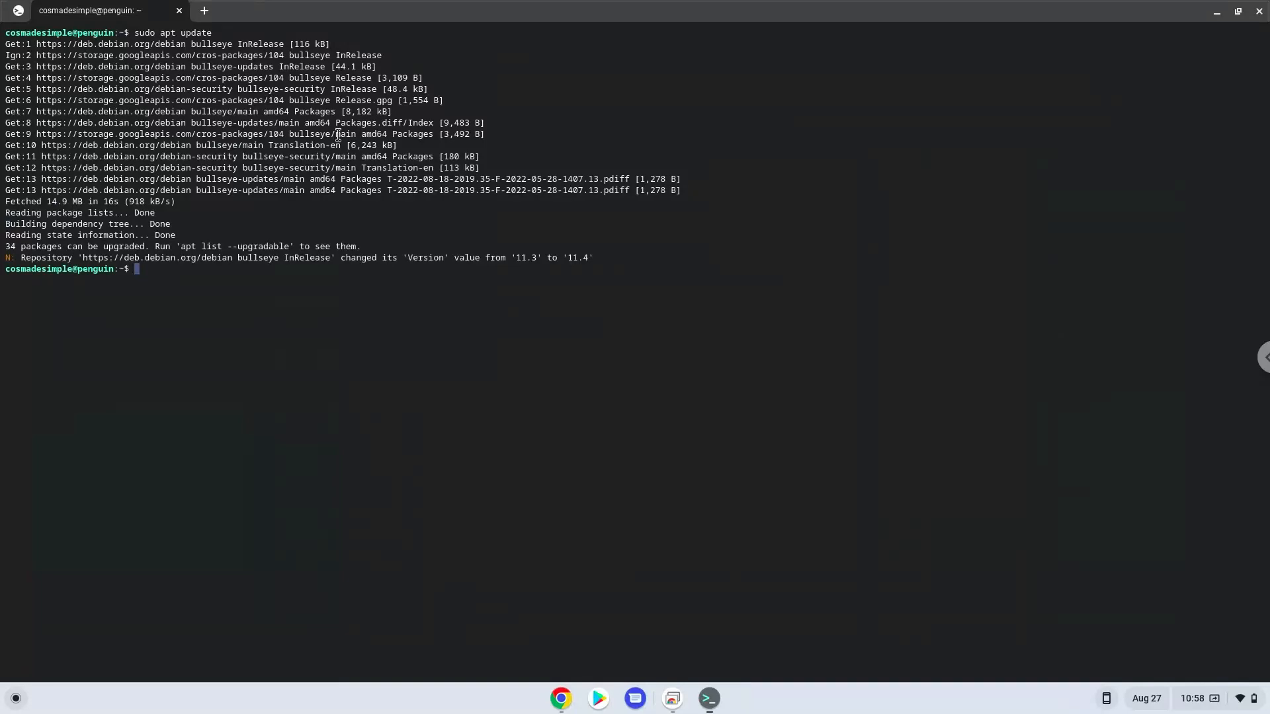
mouse_move(560, 697)
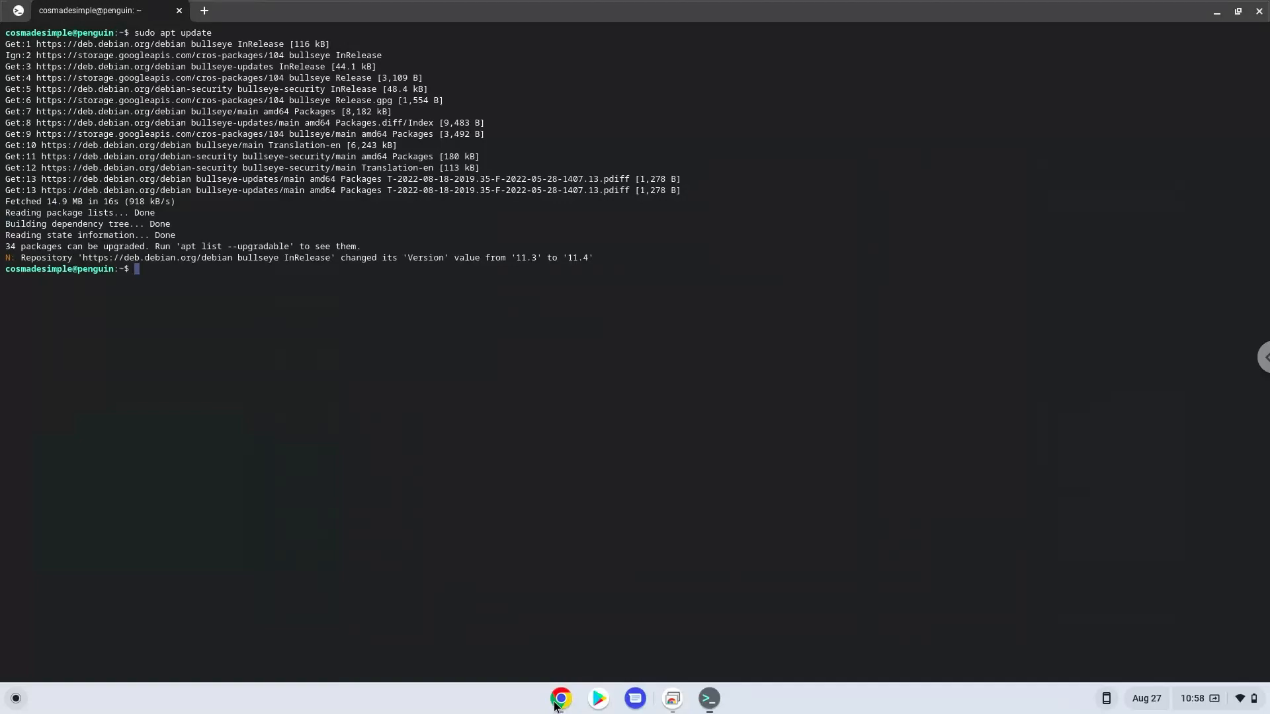
Step: Install libnss3, libva-glx2, libva-wayland2, libgles-dev and menulibre via the copied apt install line
click(561, 699)
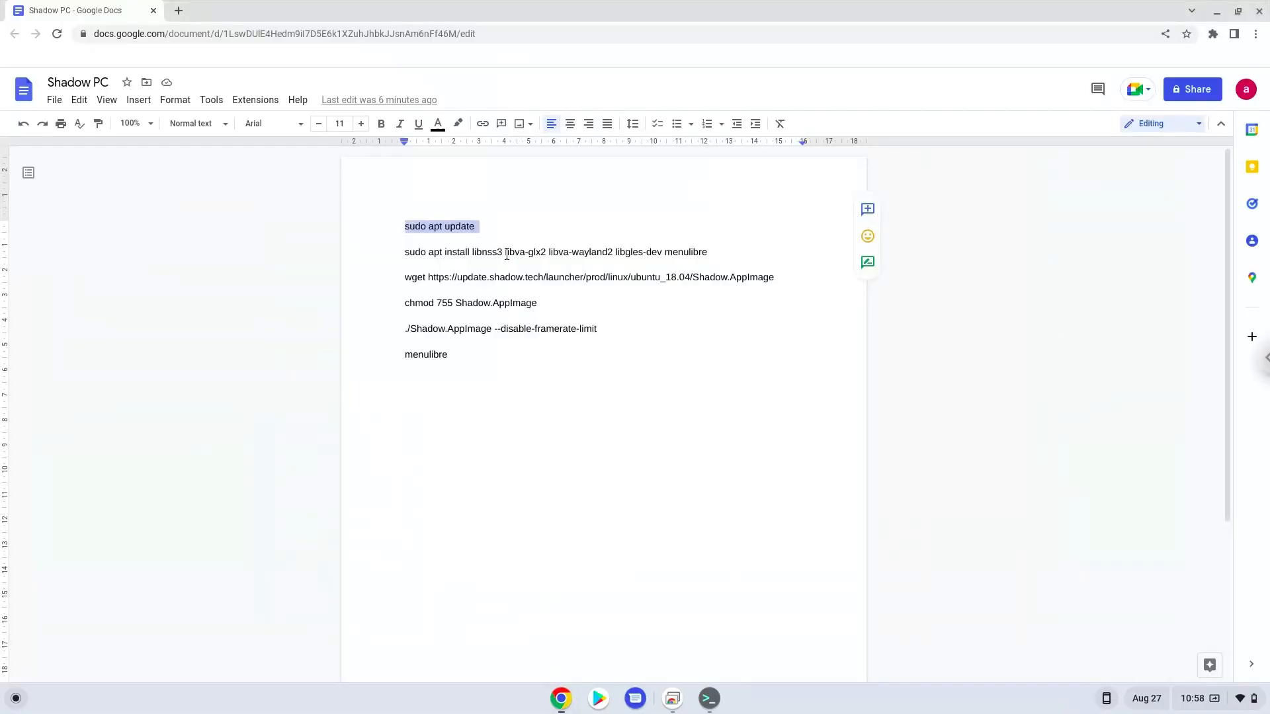
right_click(506, 251)
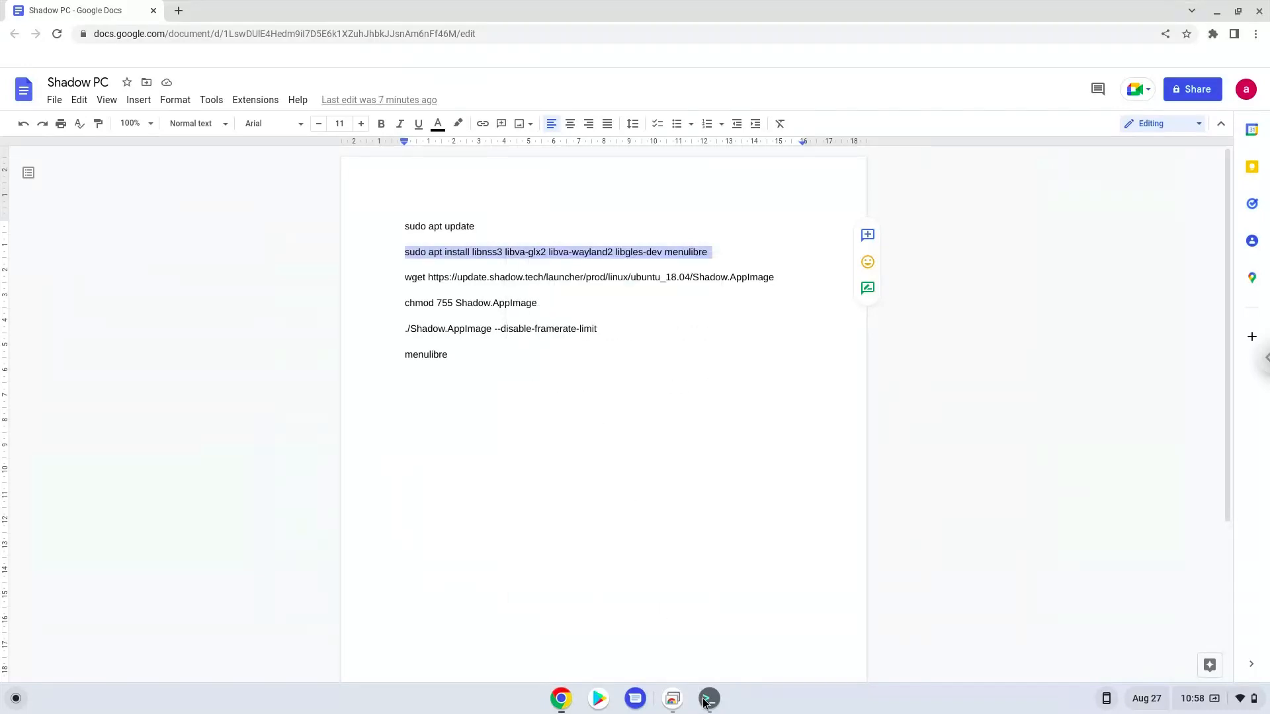
click(707, 698)
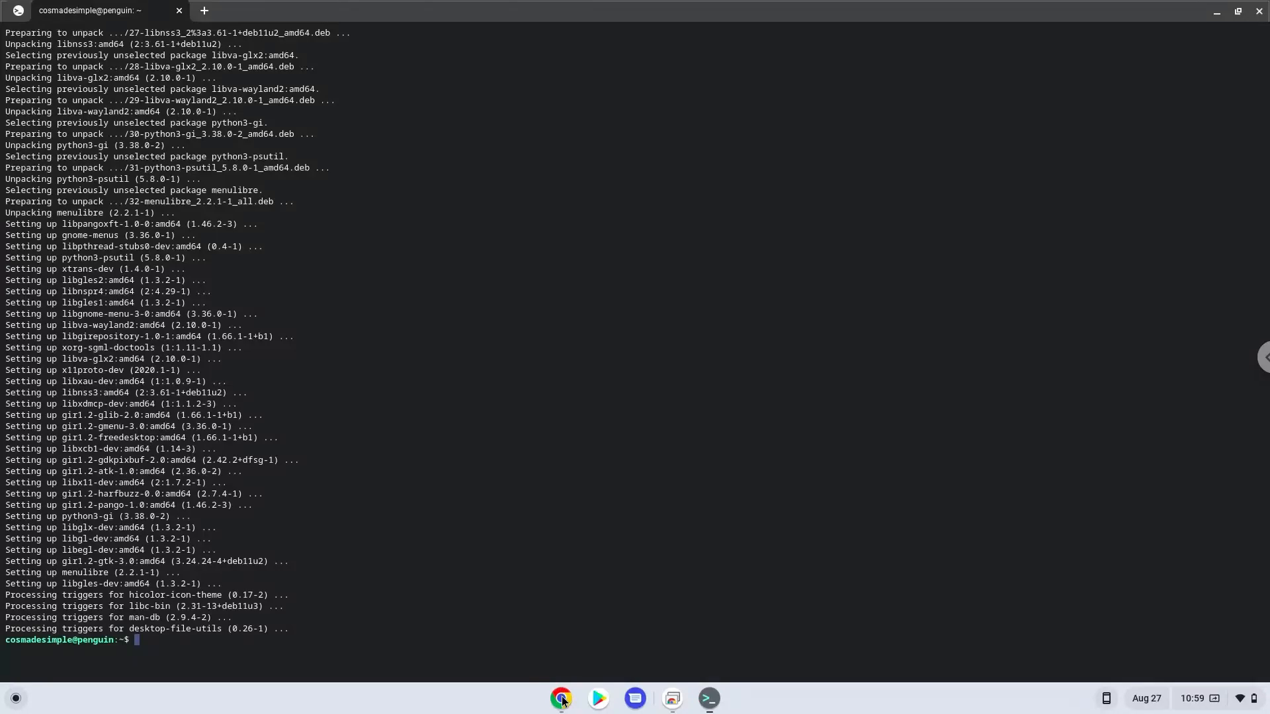
click(560, 698)
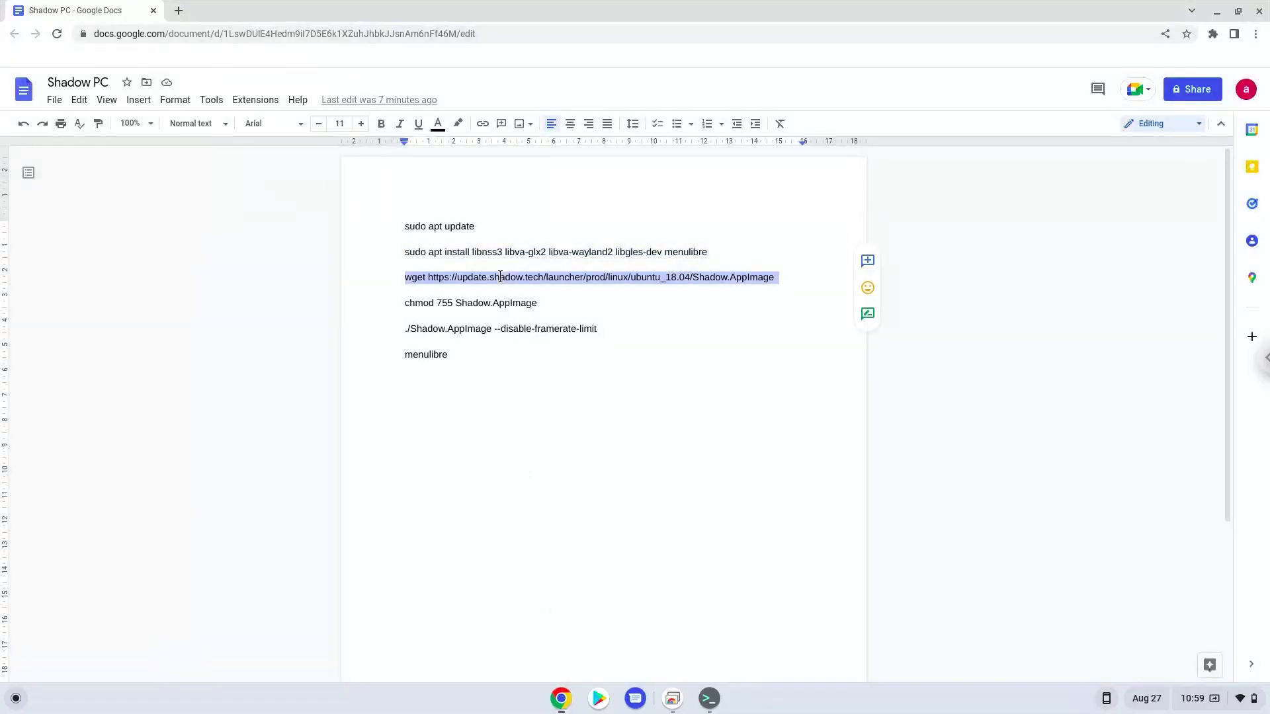
Step: Download Shadow.AppImage with the copied wget command
right_click(500, 277)
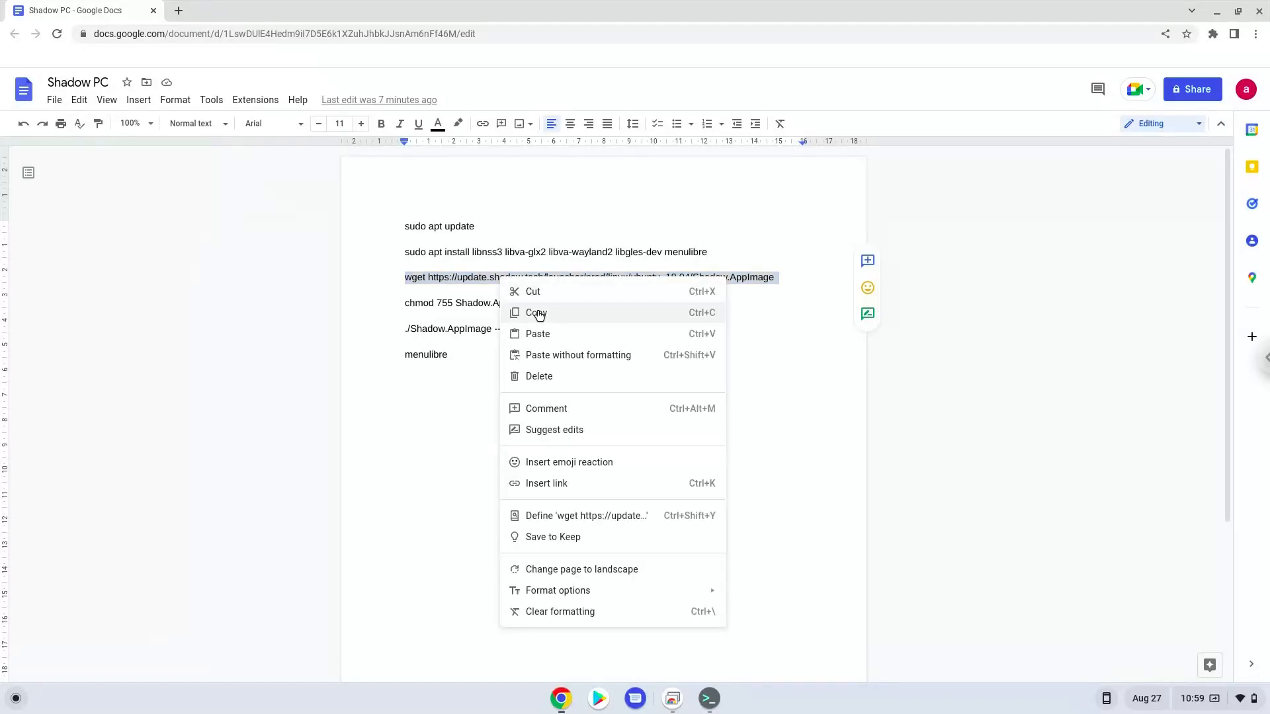
click(536, 314)
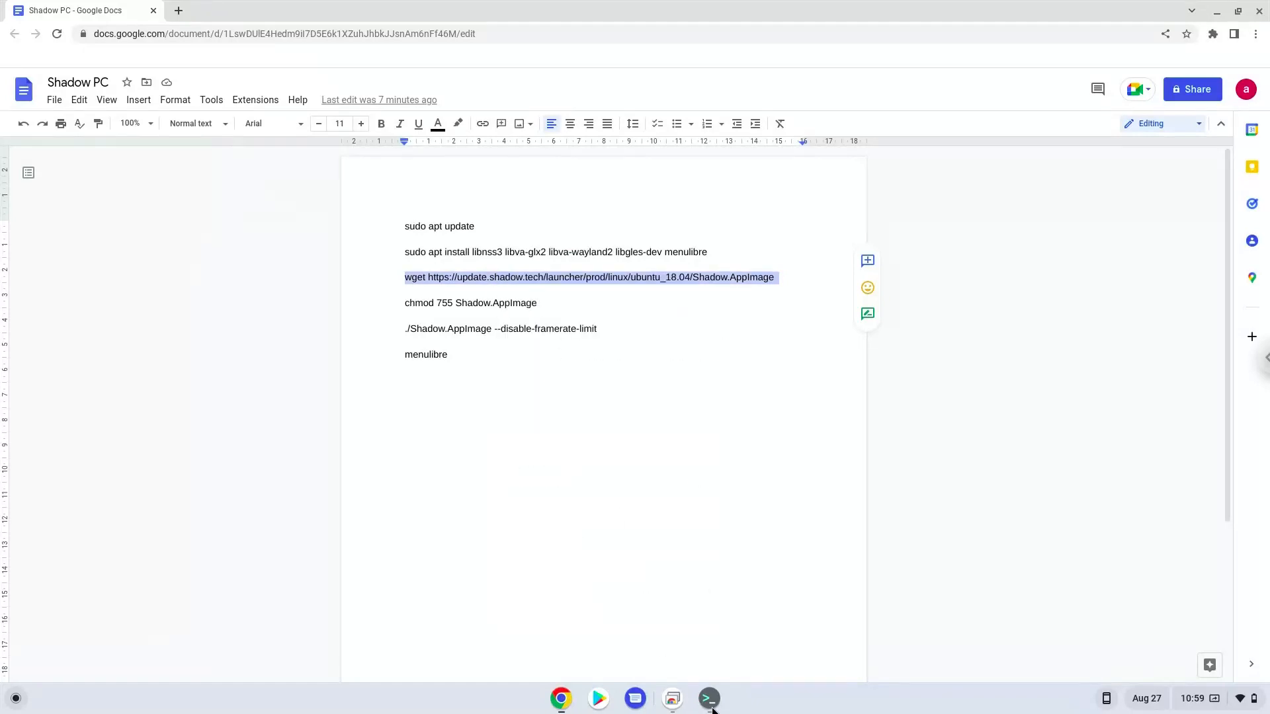
click(707, 698)
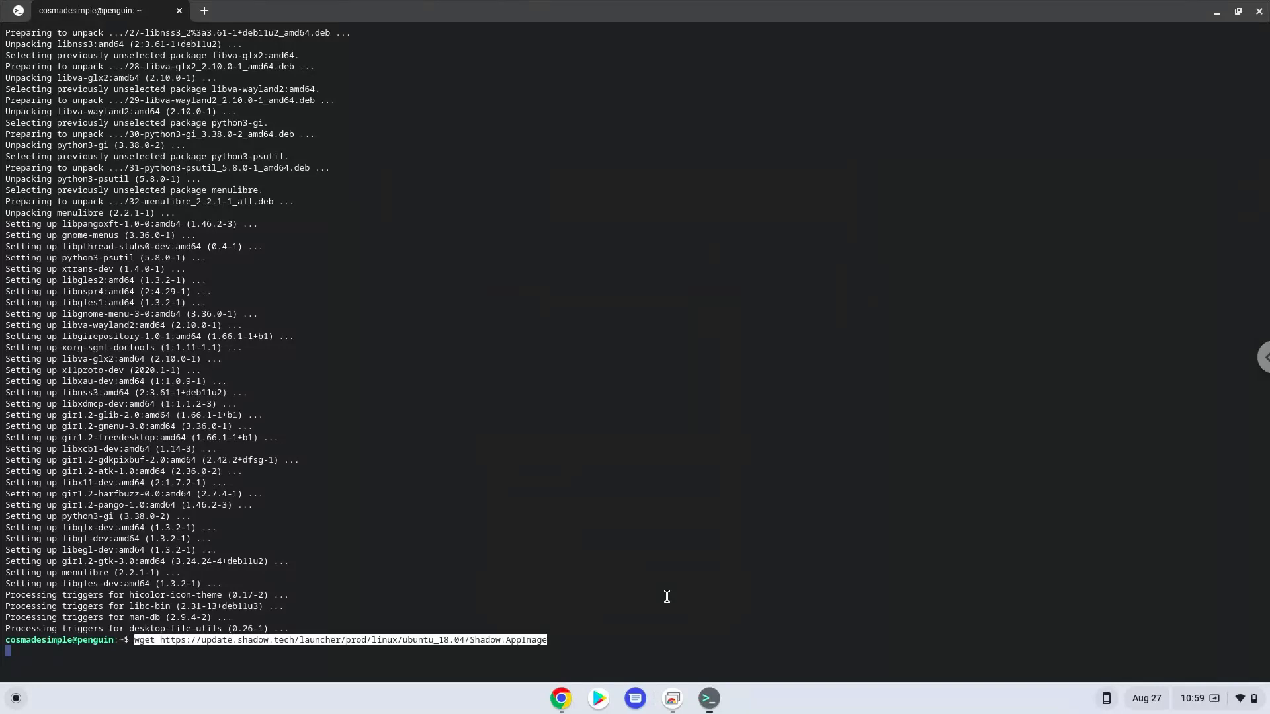
key(Return)
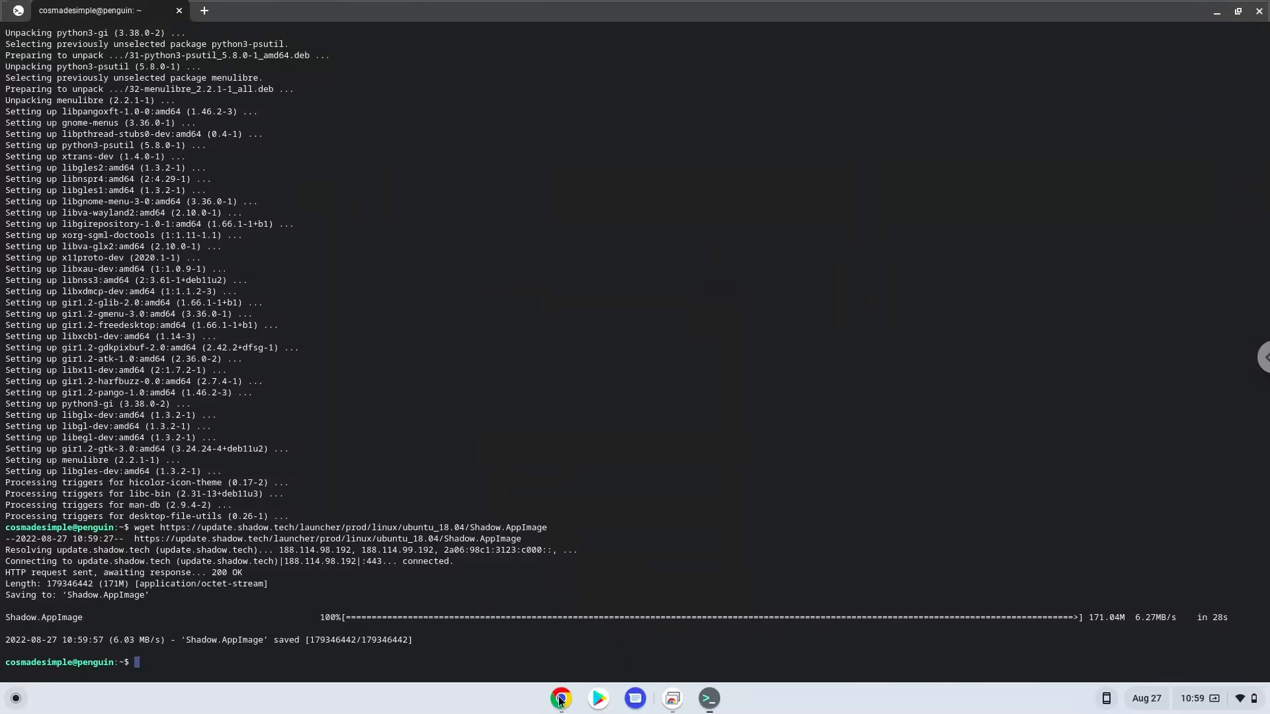
Step: Make Shadow.AppImage executable with chmod 755
click(560, 698)
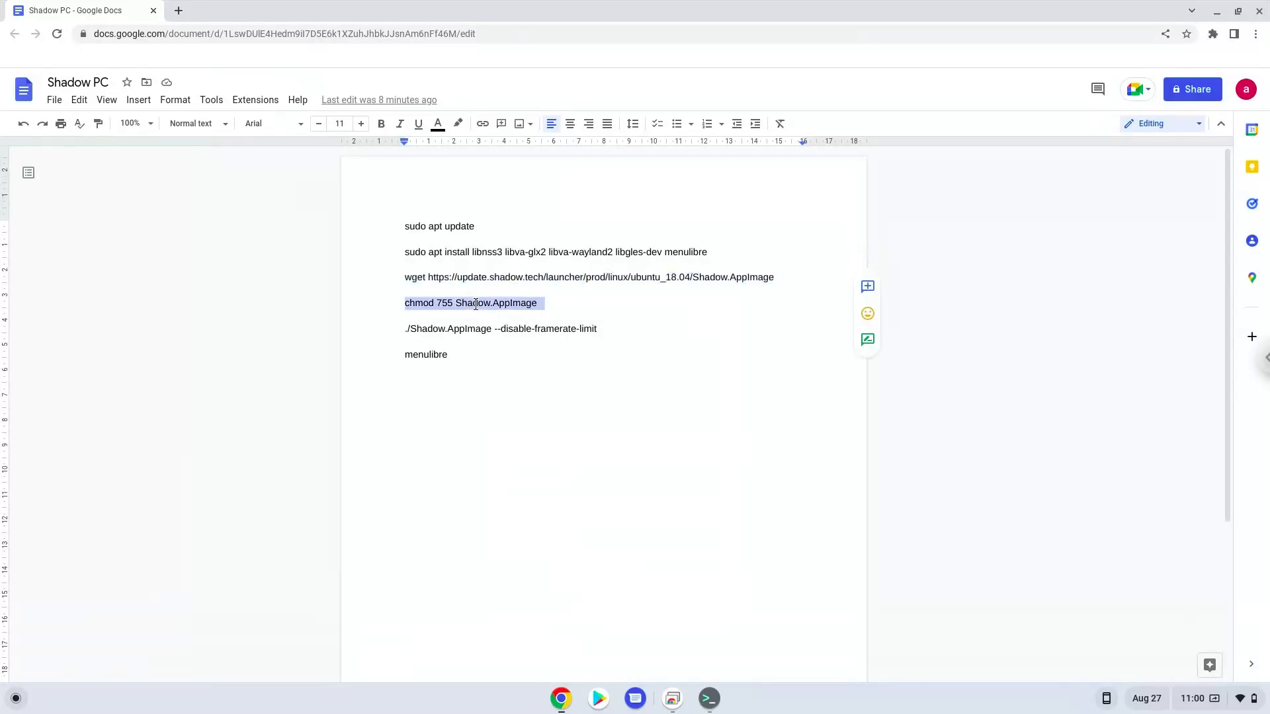
right_click(471, 303)
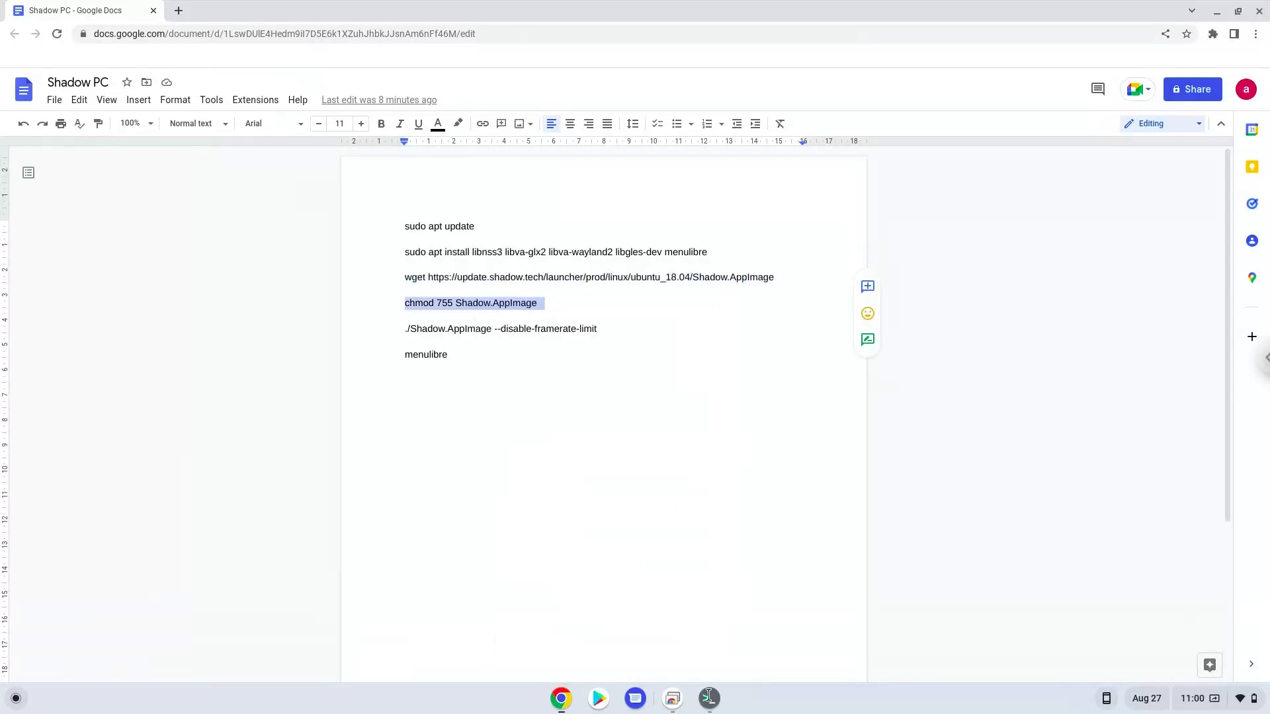
click(706, 698)
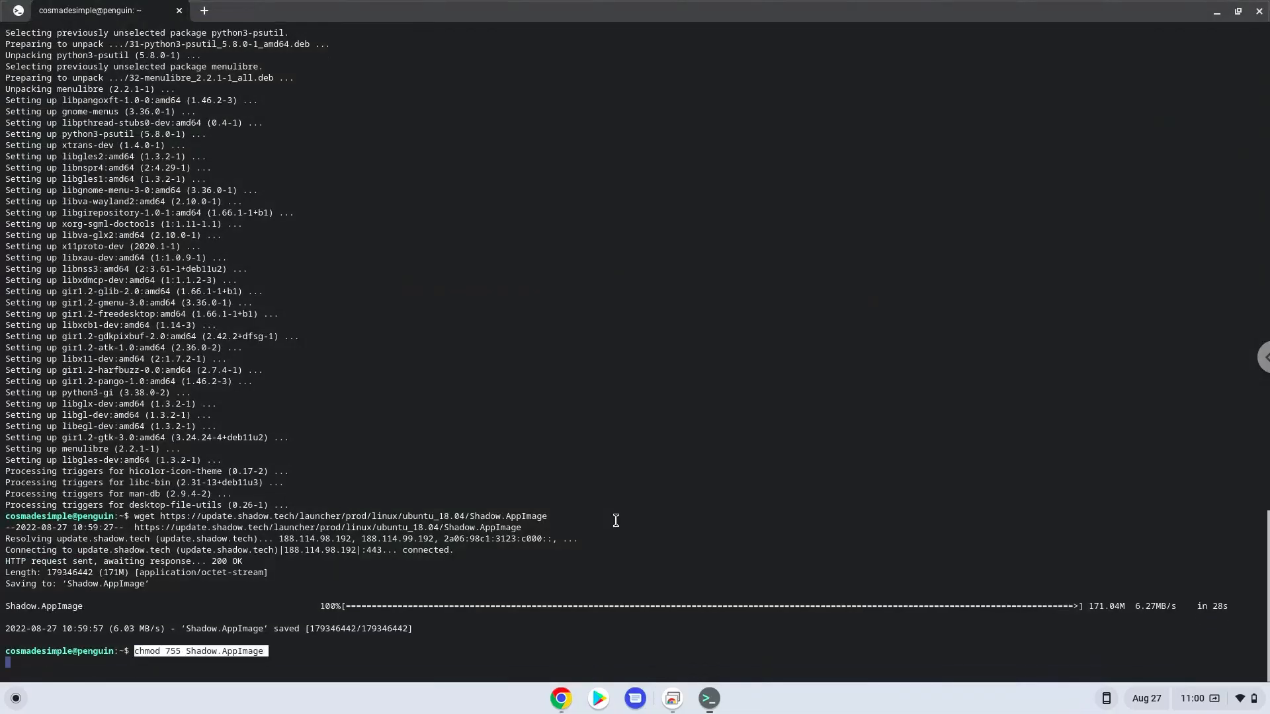
key(Return)
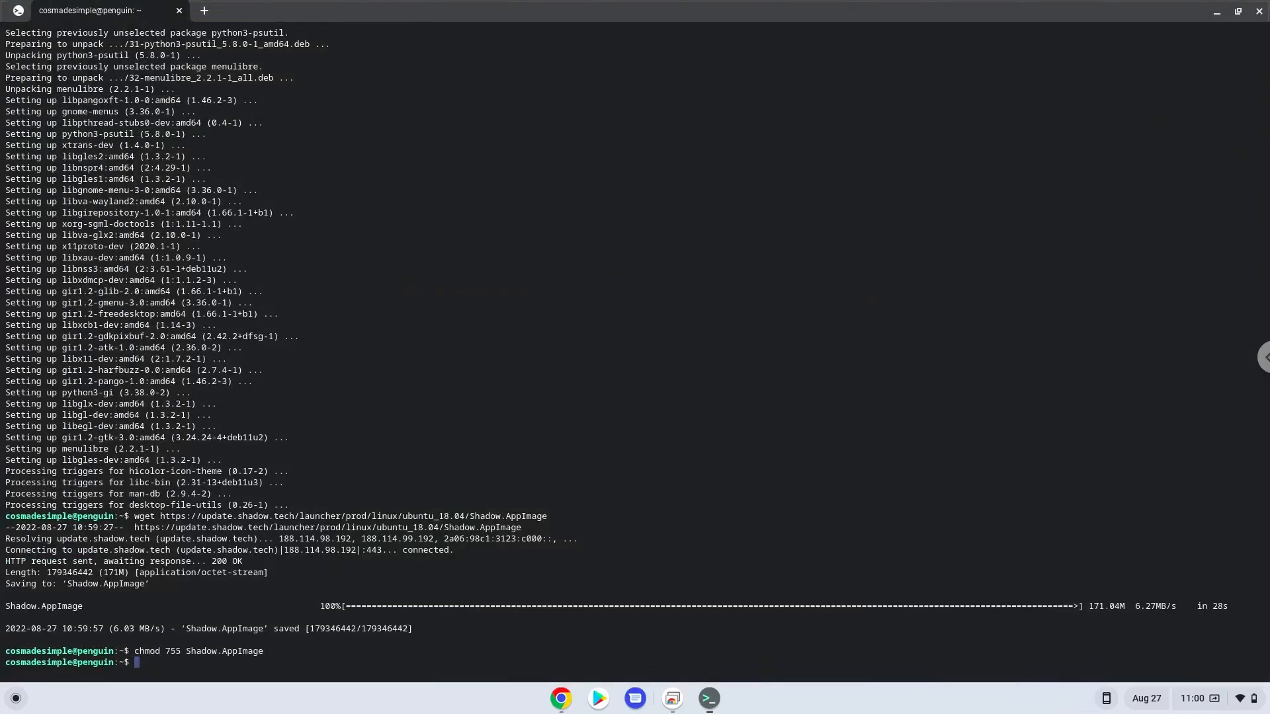
mouse_move(595, 559)
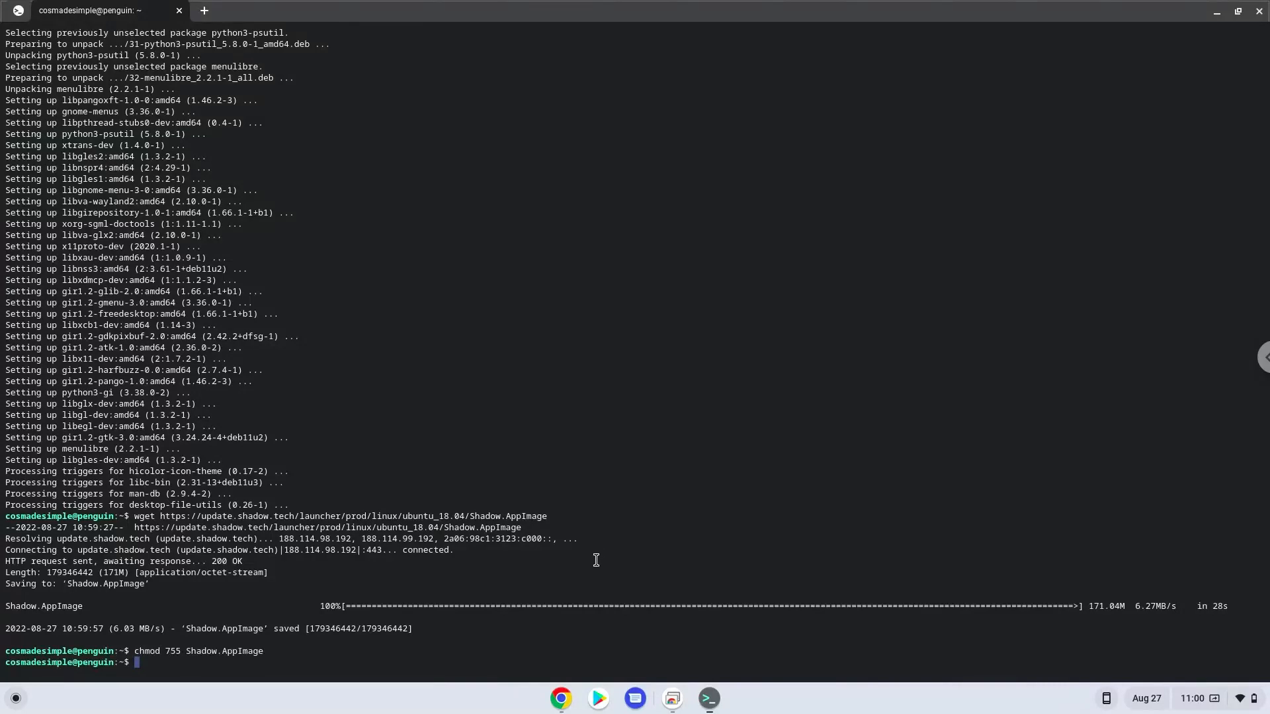
Step: Paste the ./Shadow.AppImage --disable-framerate-limit command at the terminal prompt
click(561, 699)
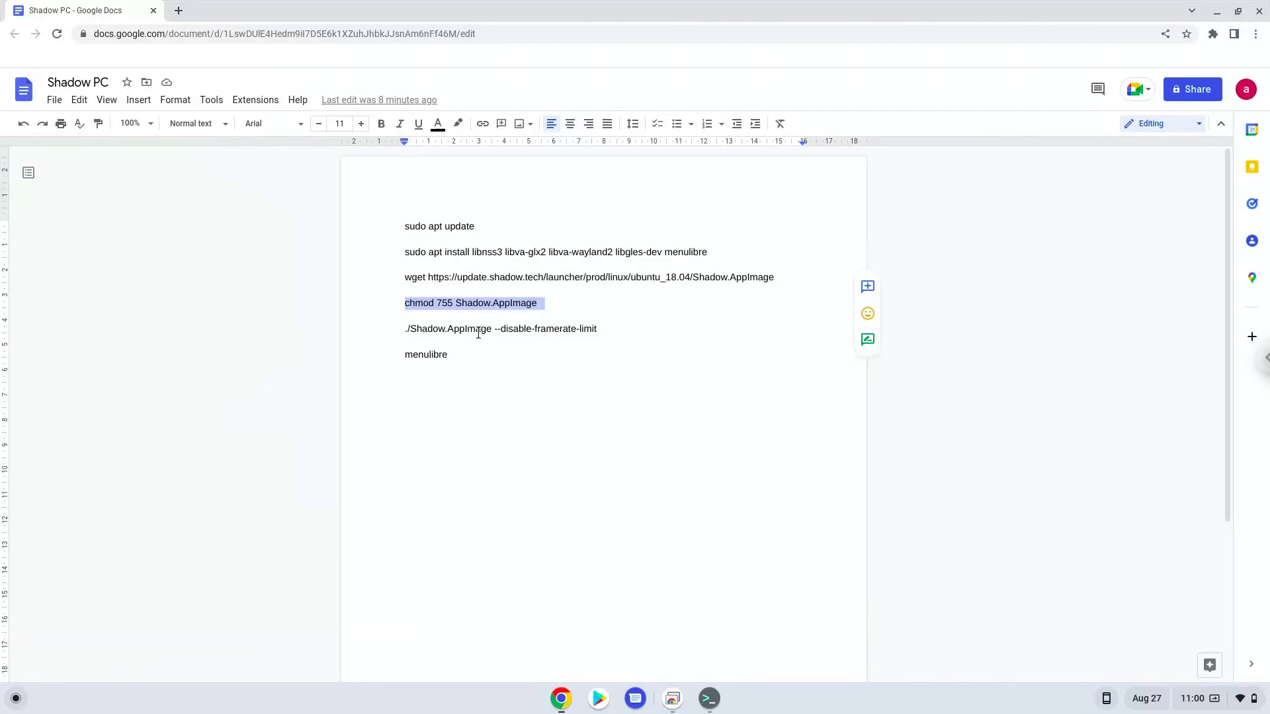
right_click(477, 328)
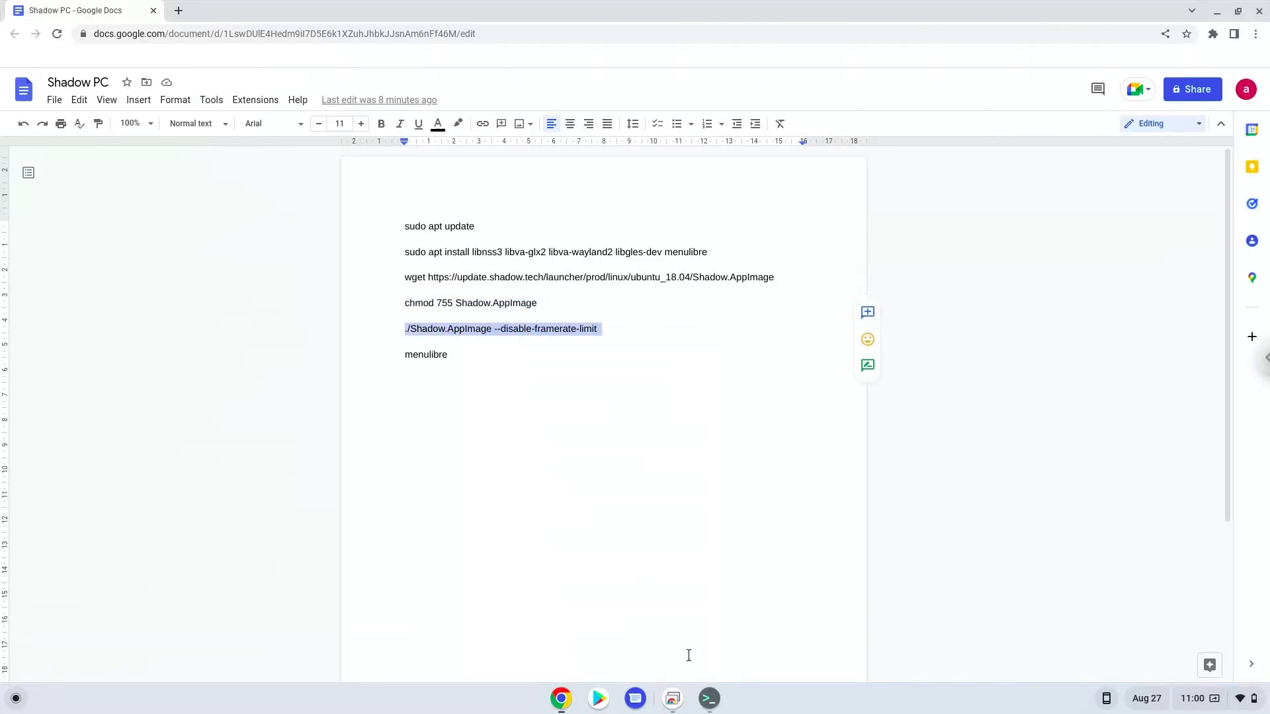
click(708, 699)
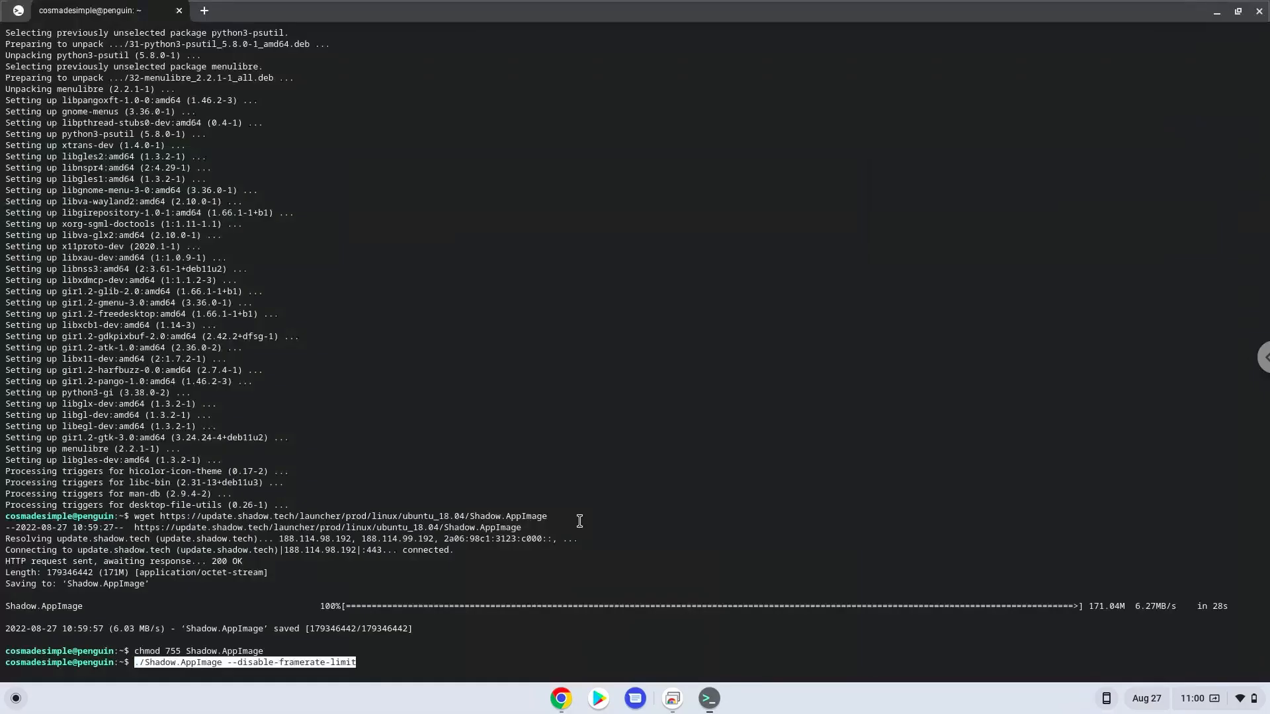
Step: Run the Shadow launcher to its login screen, then close its window
key(Return)
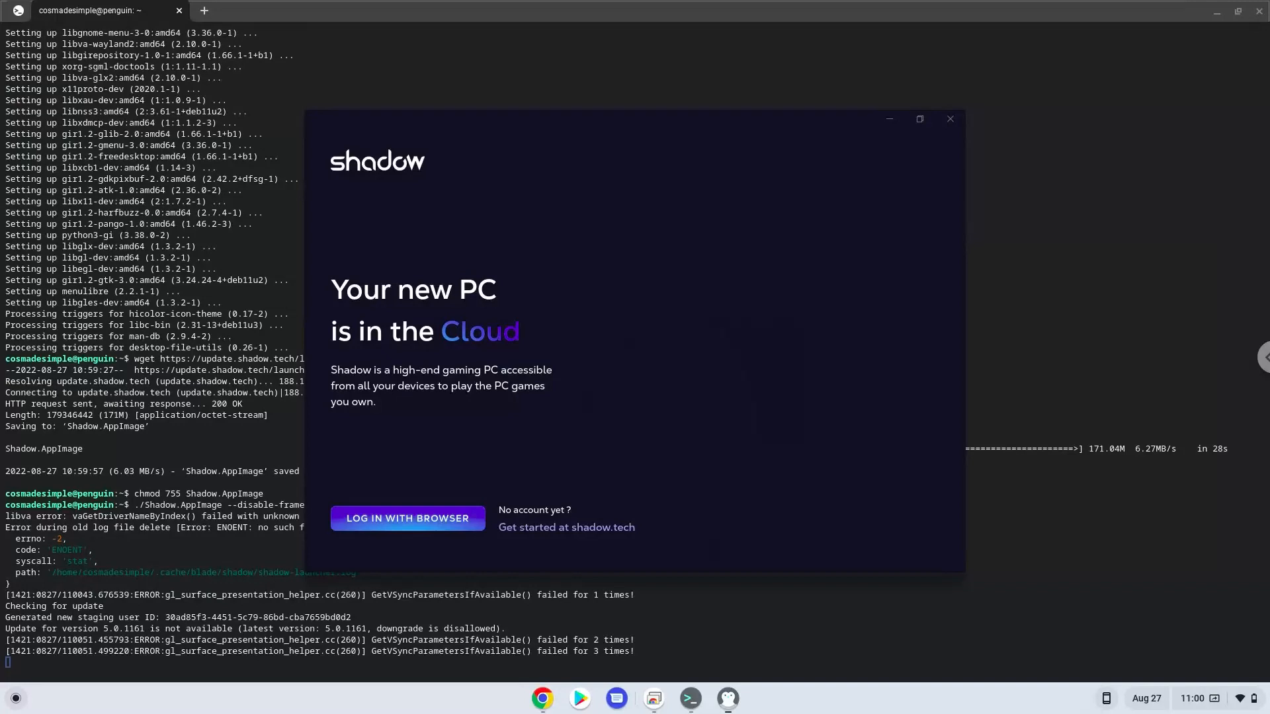
mouse_move(824, 276)
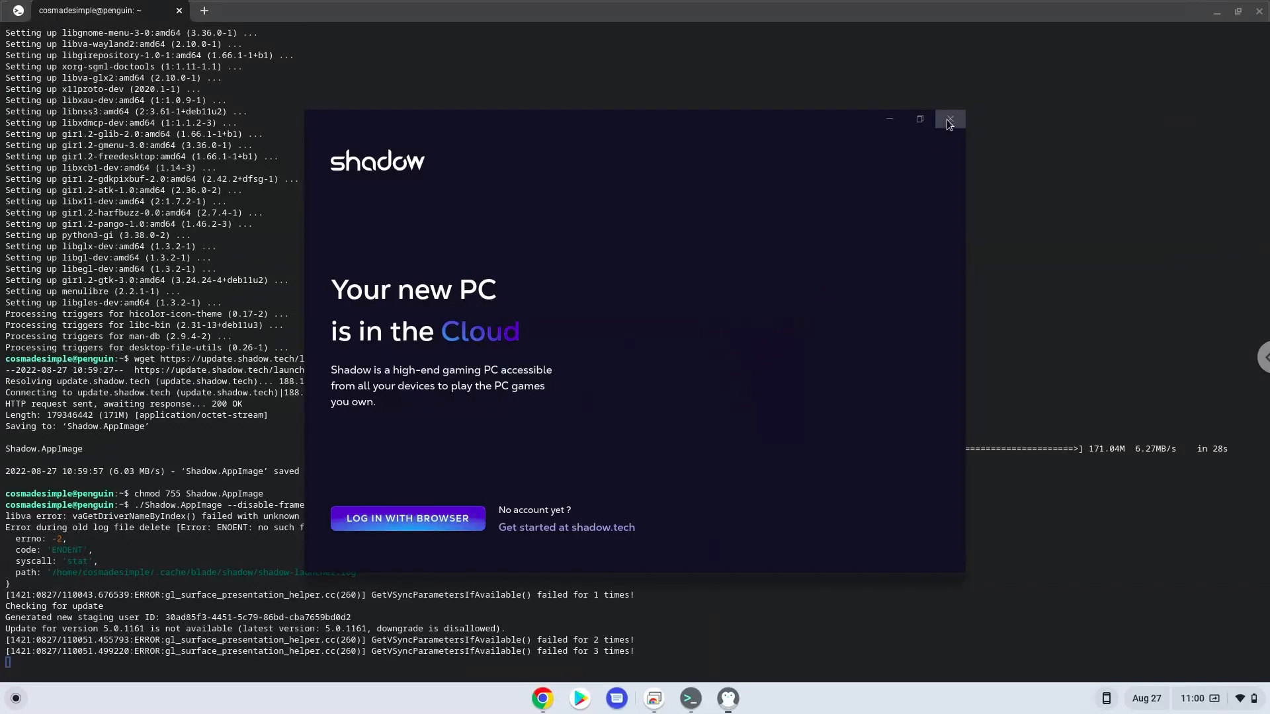
click(949, 119)
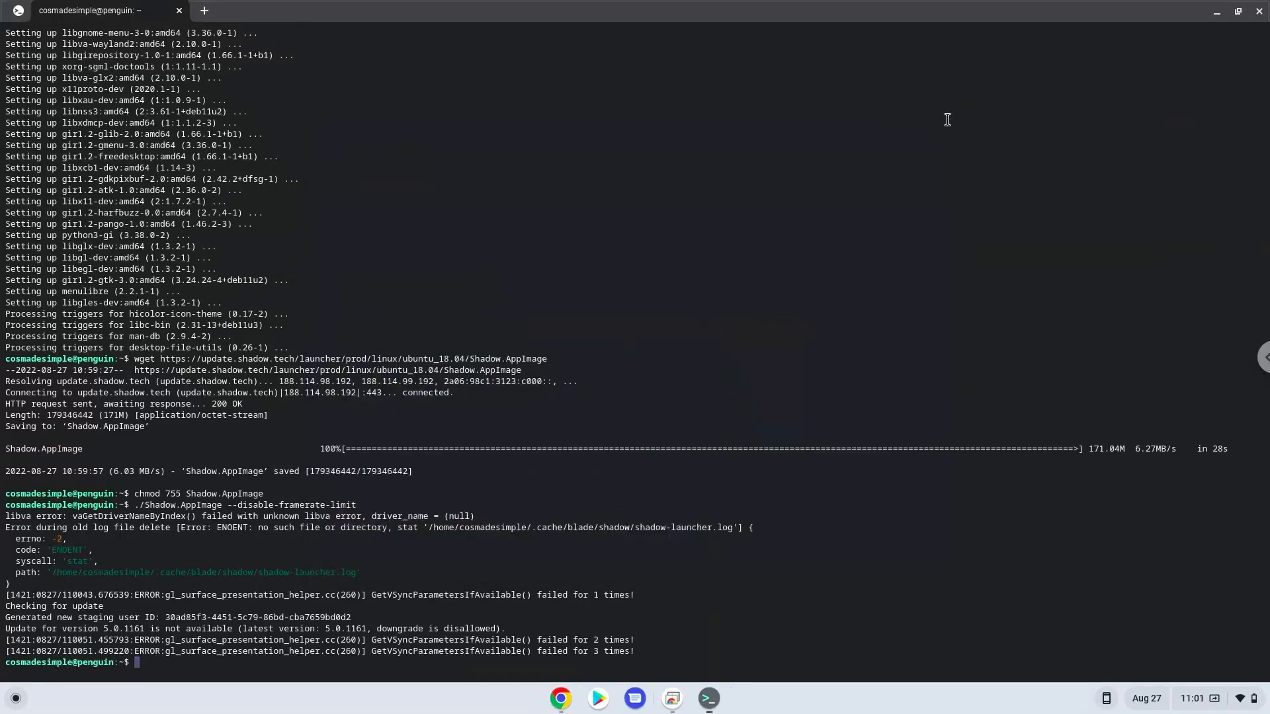
mouse_move(588, 640)
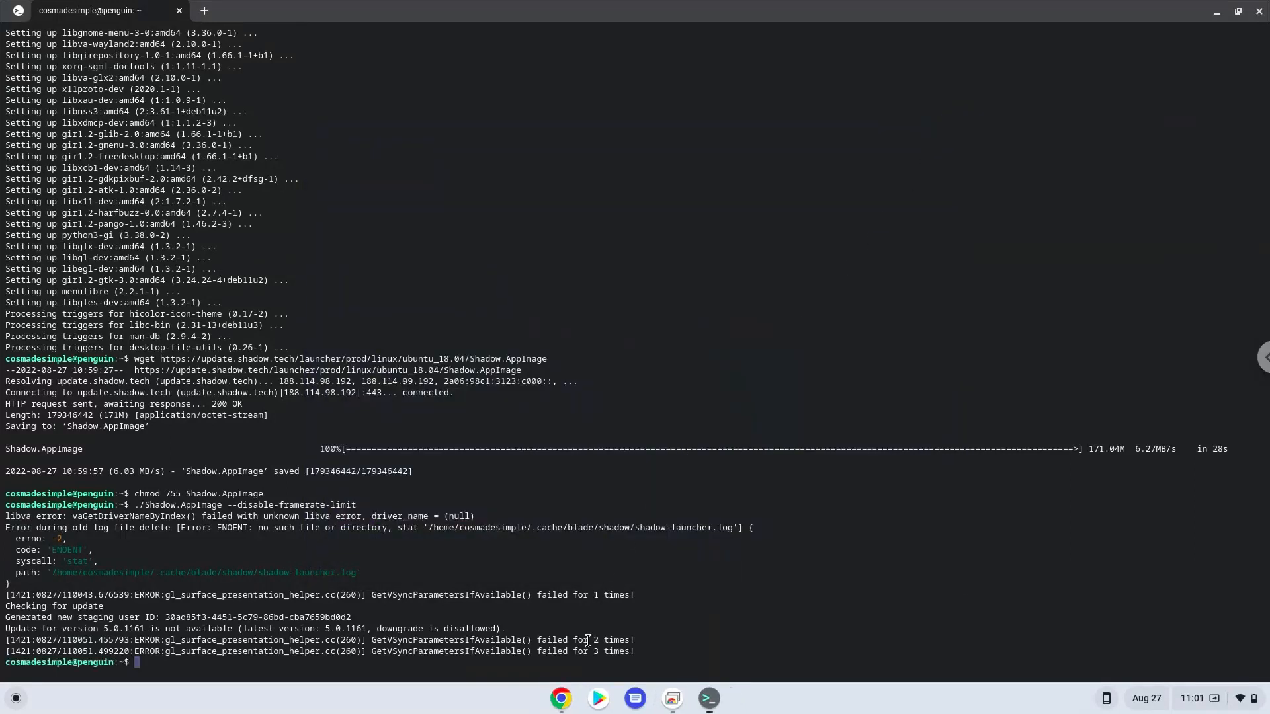
mouse_move(561, 698)
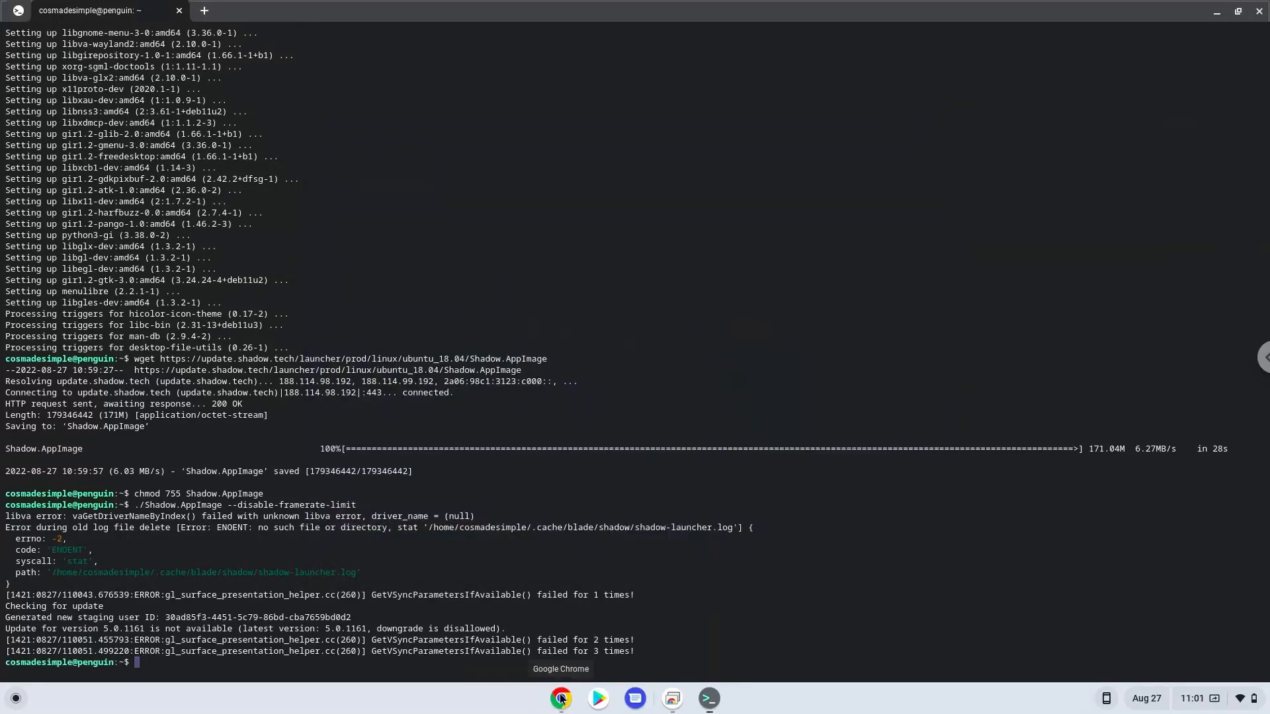
Step: Launch the MenuLibre menu editor with the menulibre command
click(559, 699)
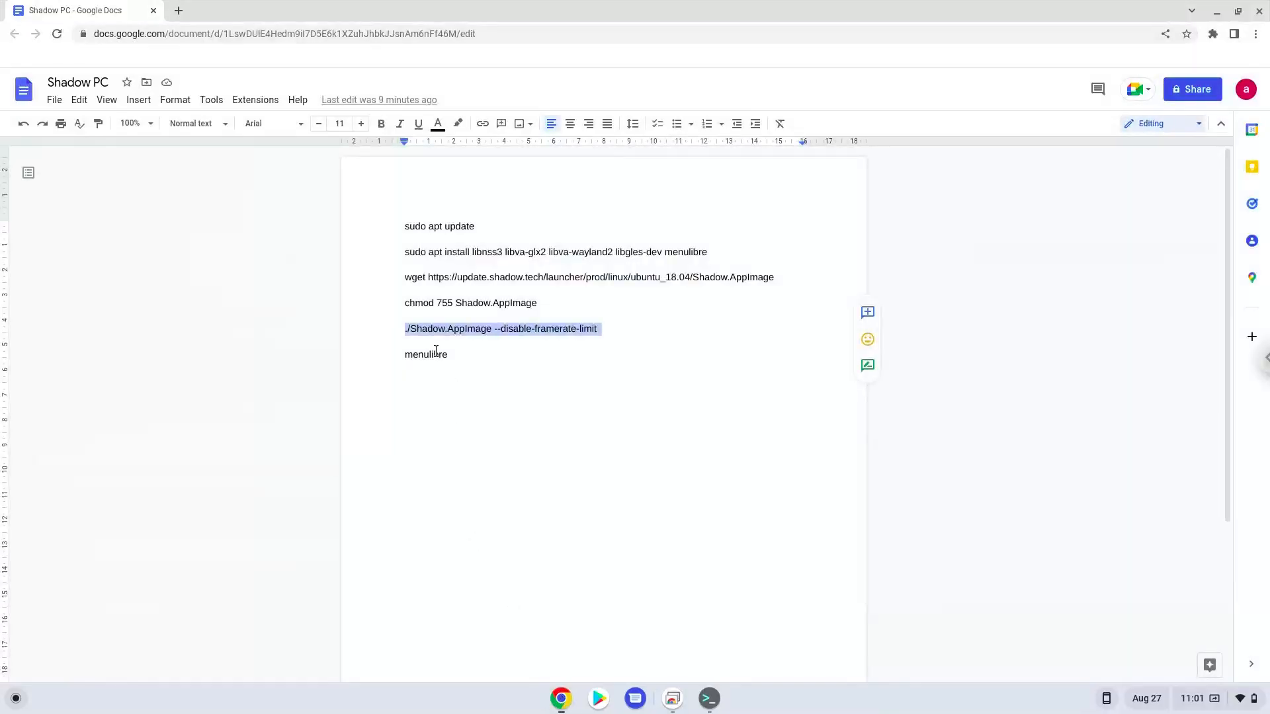
right_click(425, 354)
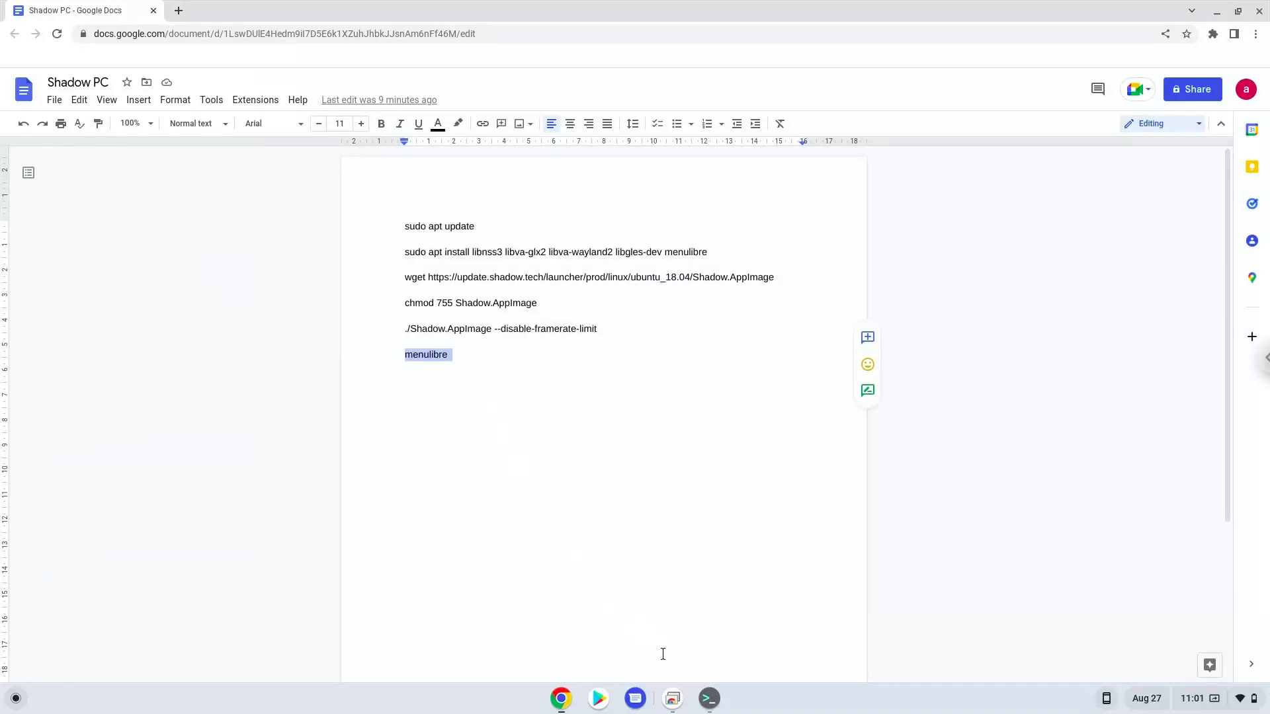
click(706, 699)
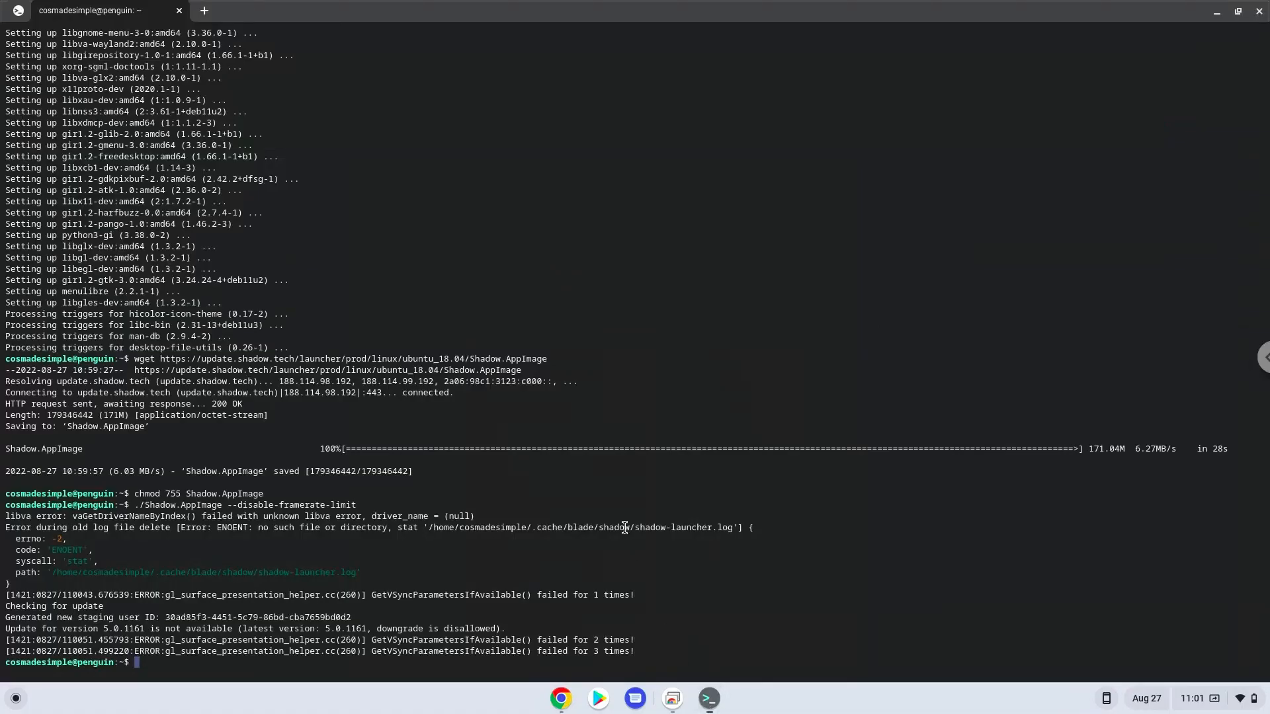
text(menulibre)
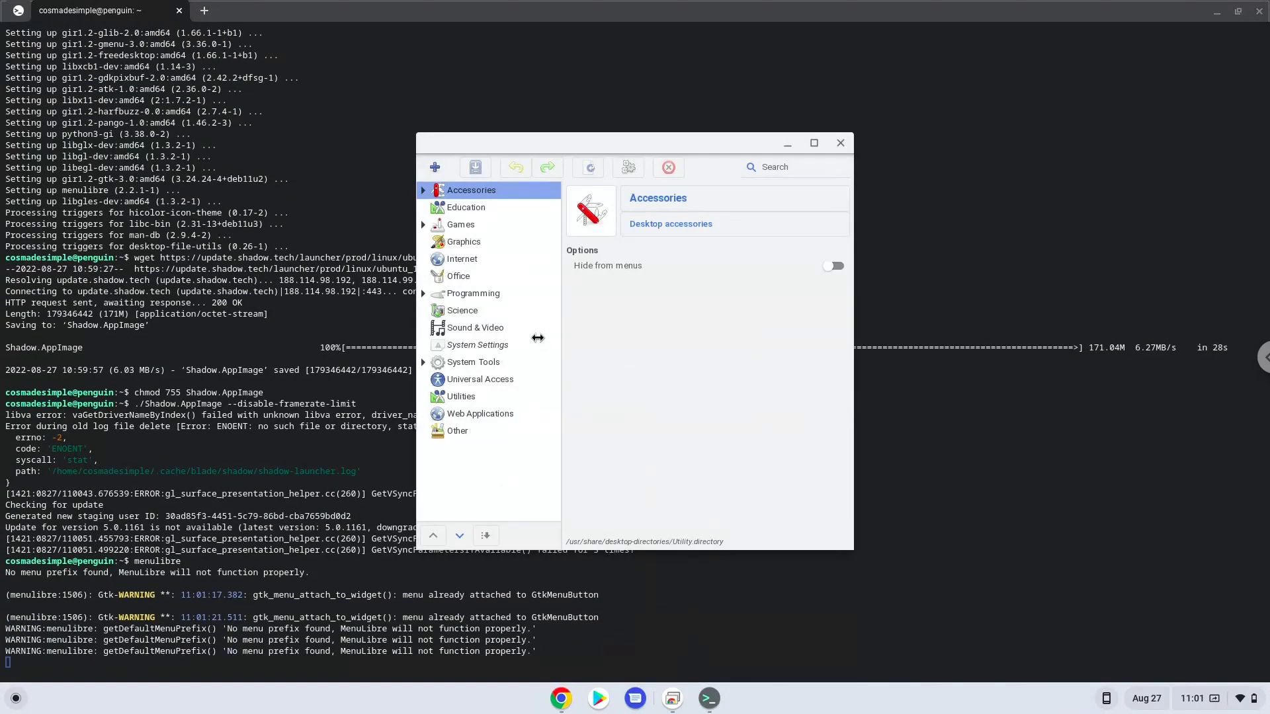
Step: Add a new launcher named 'Shadow PC' in the Internet category
click(461, 258)
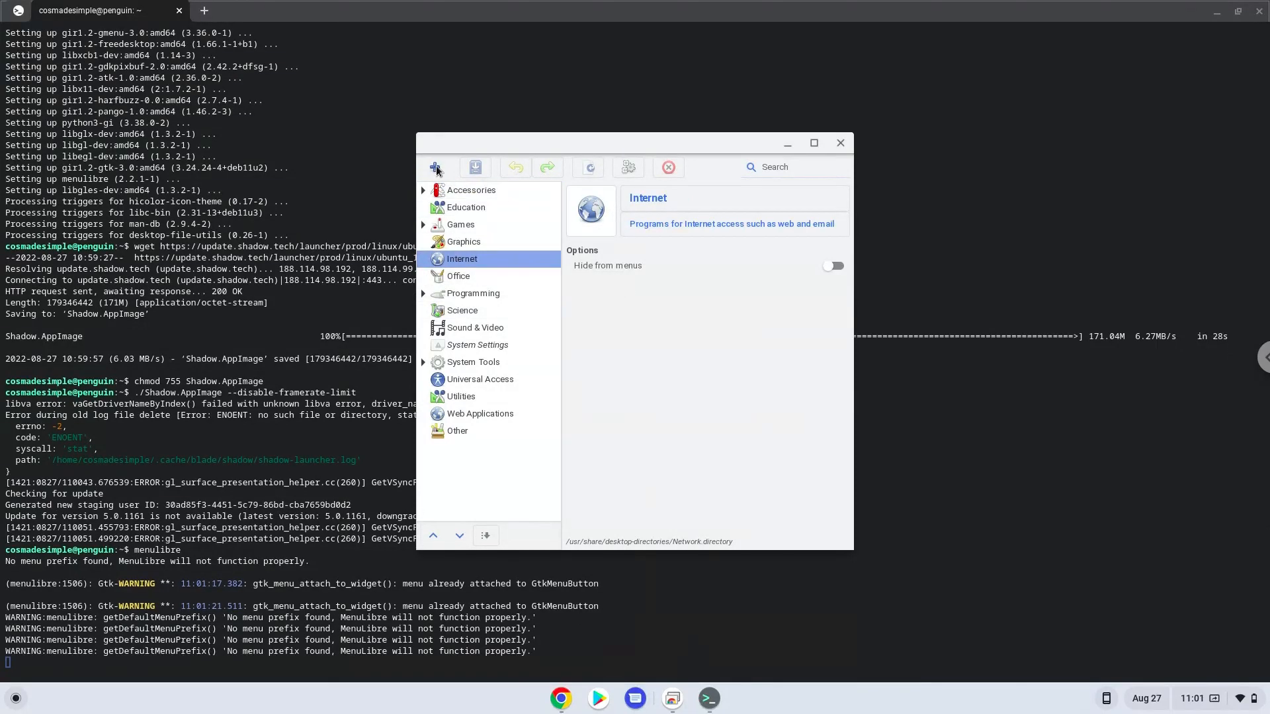
click(435, 167)
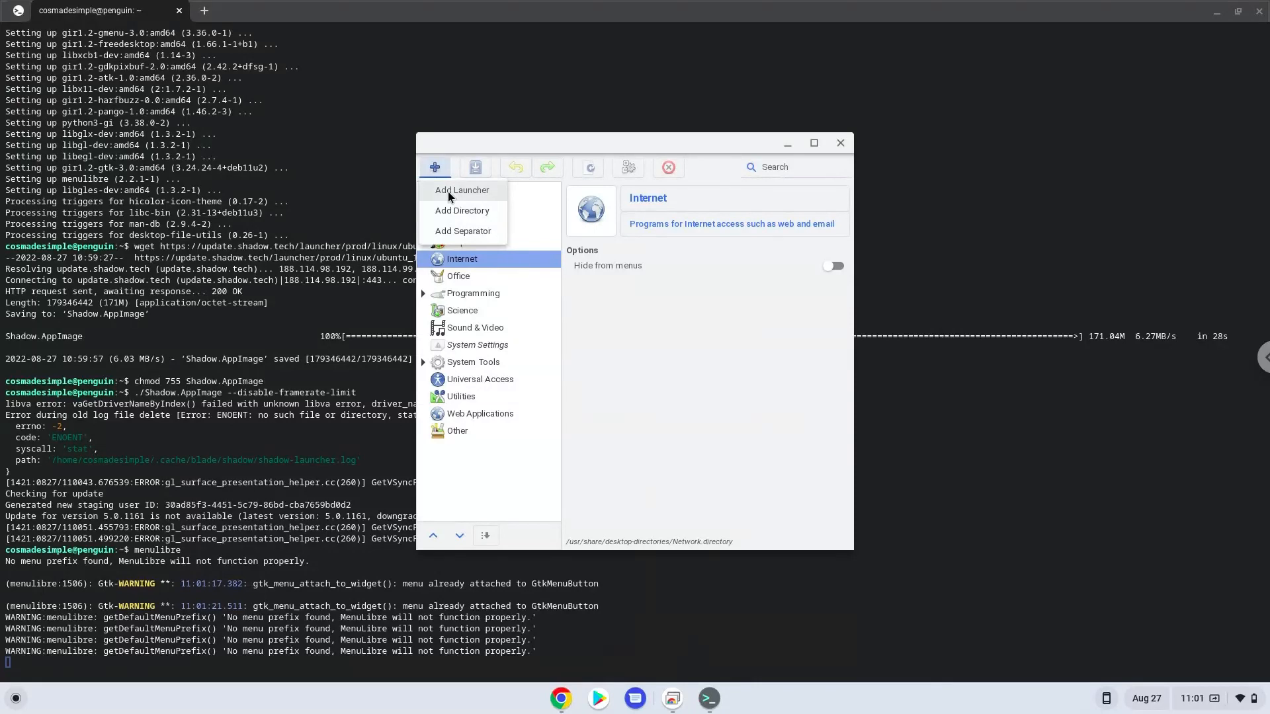
click(461, 190)
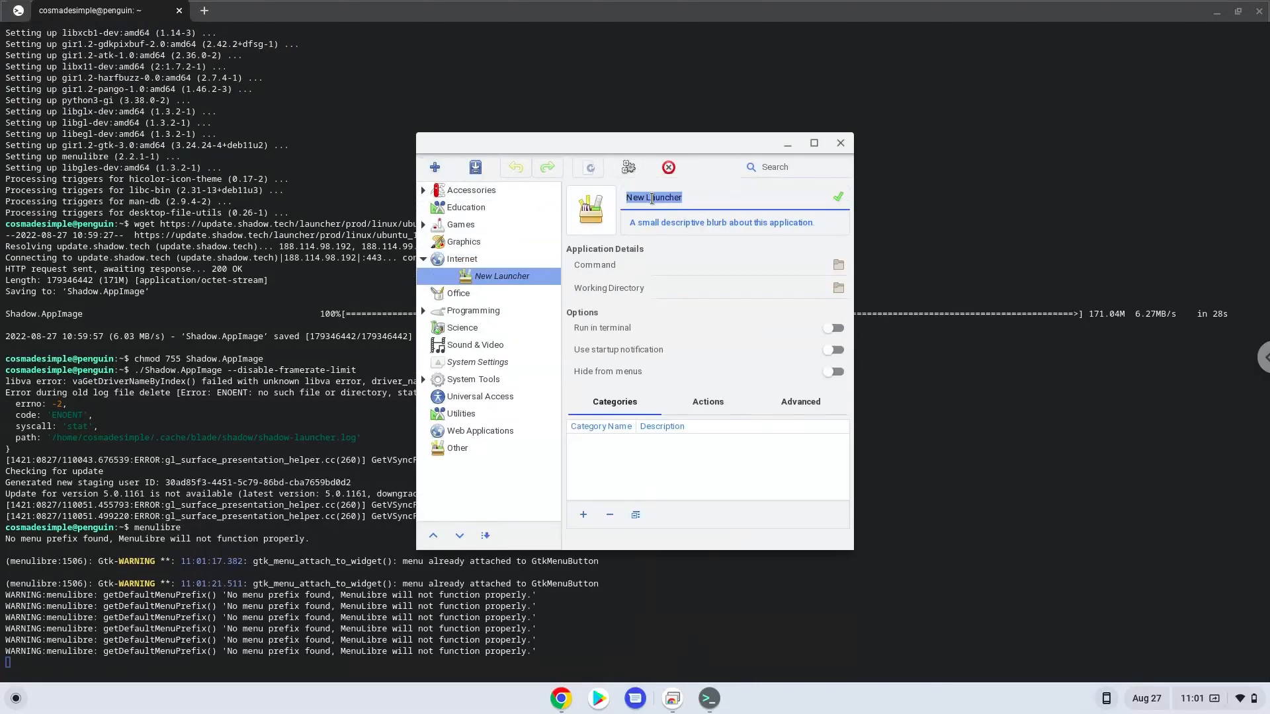
text(S)
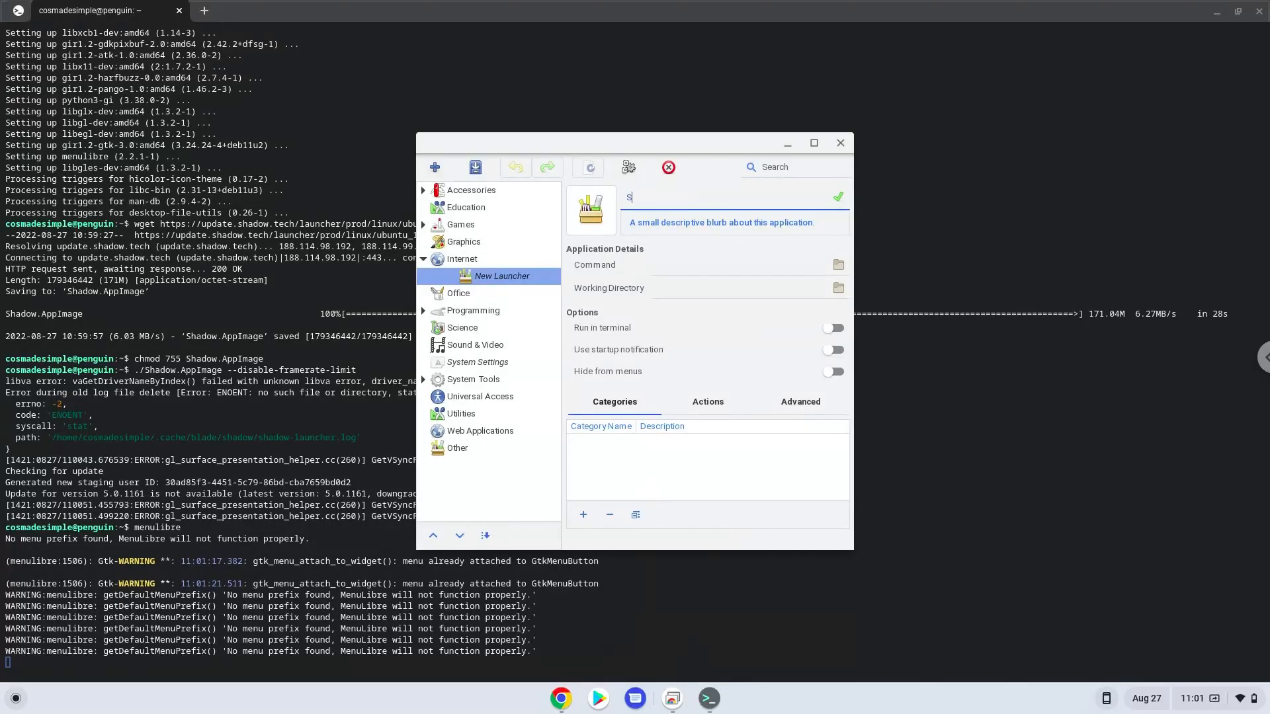
text(hadow)
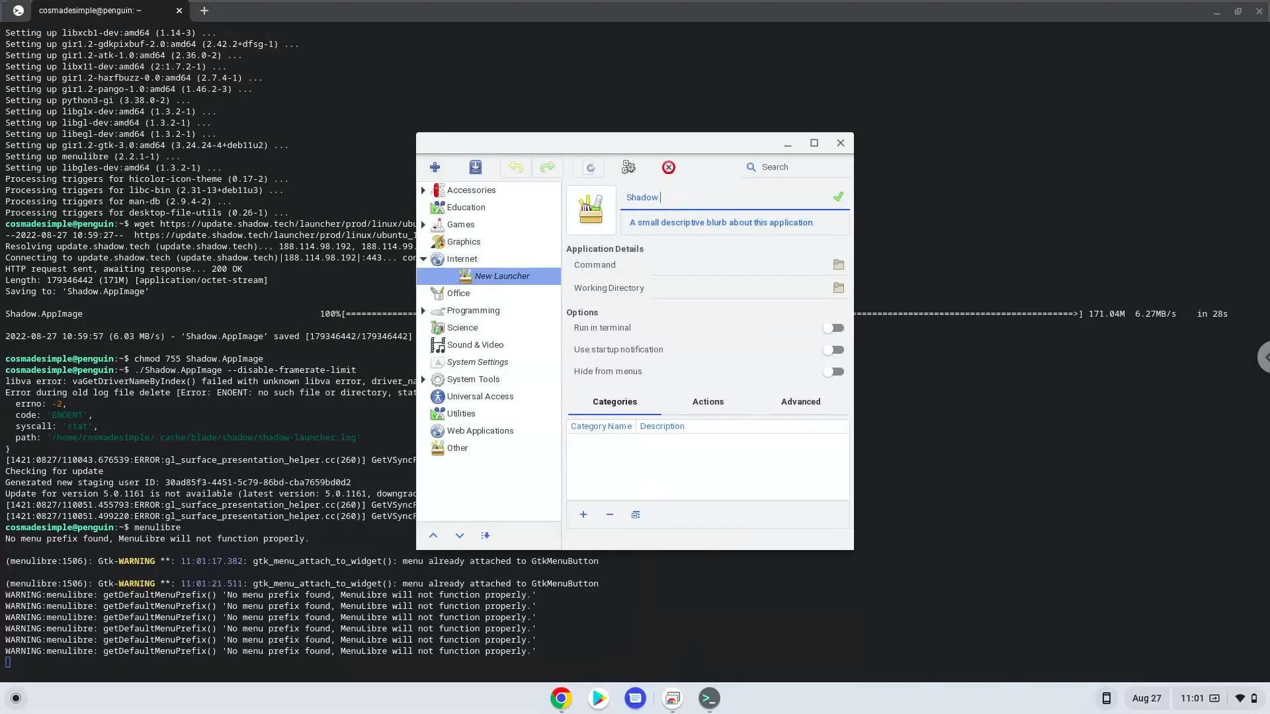
text(PC)
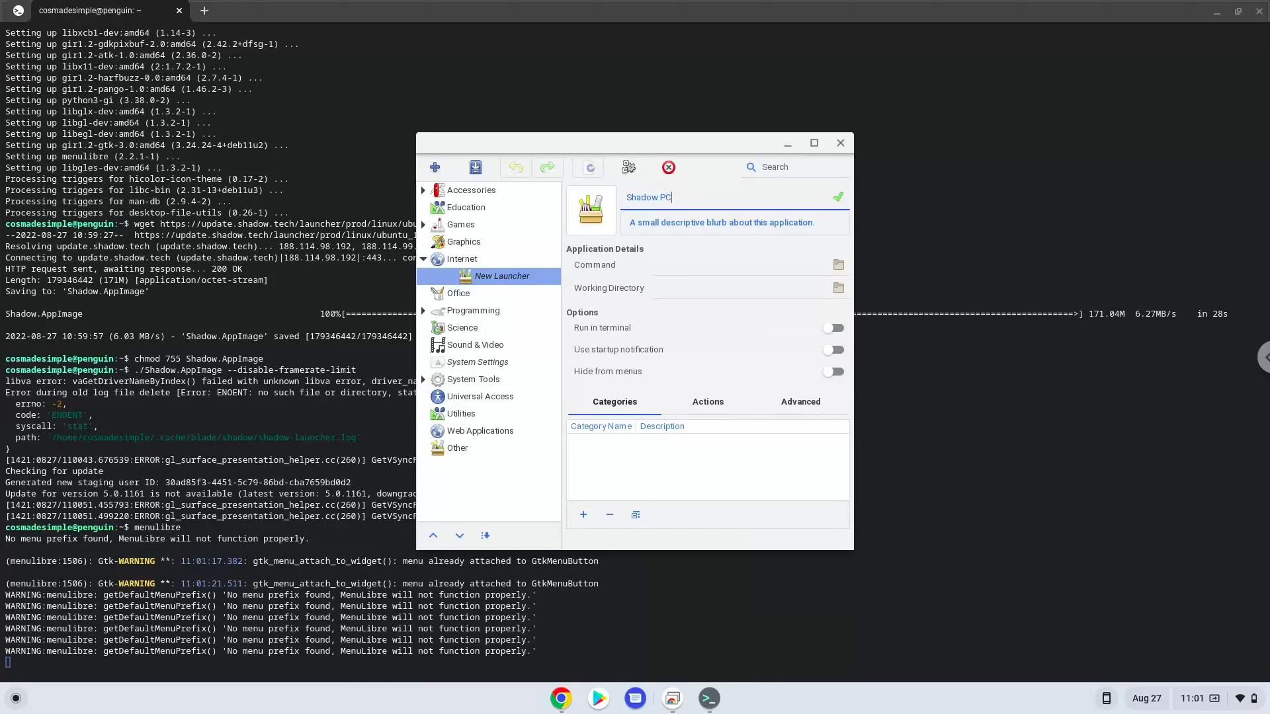
click(837, 197)
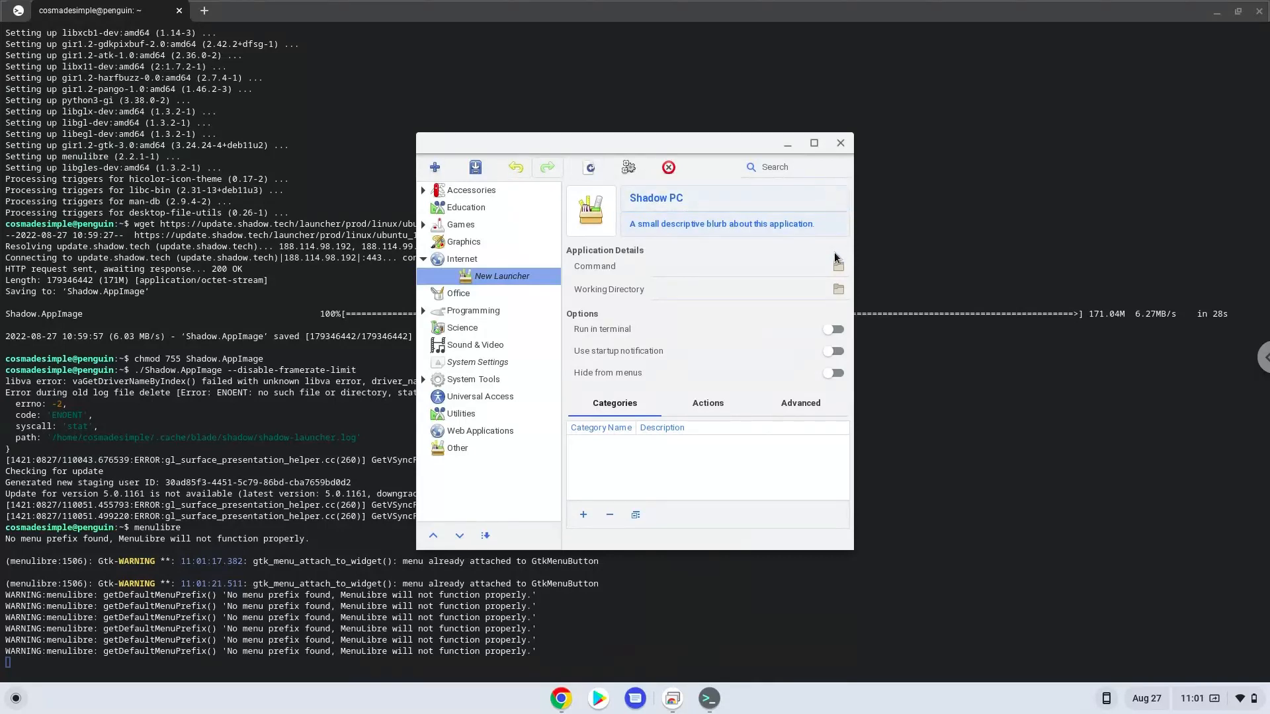
Step: Set the launcher command to Shadow.AppImage from the home folder
click(839, 266)
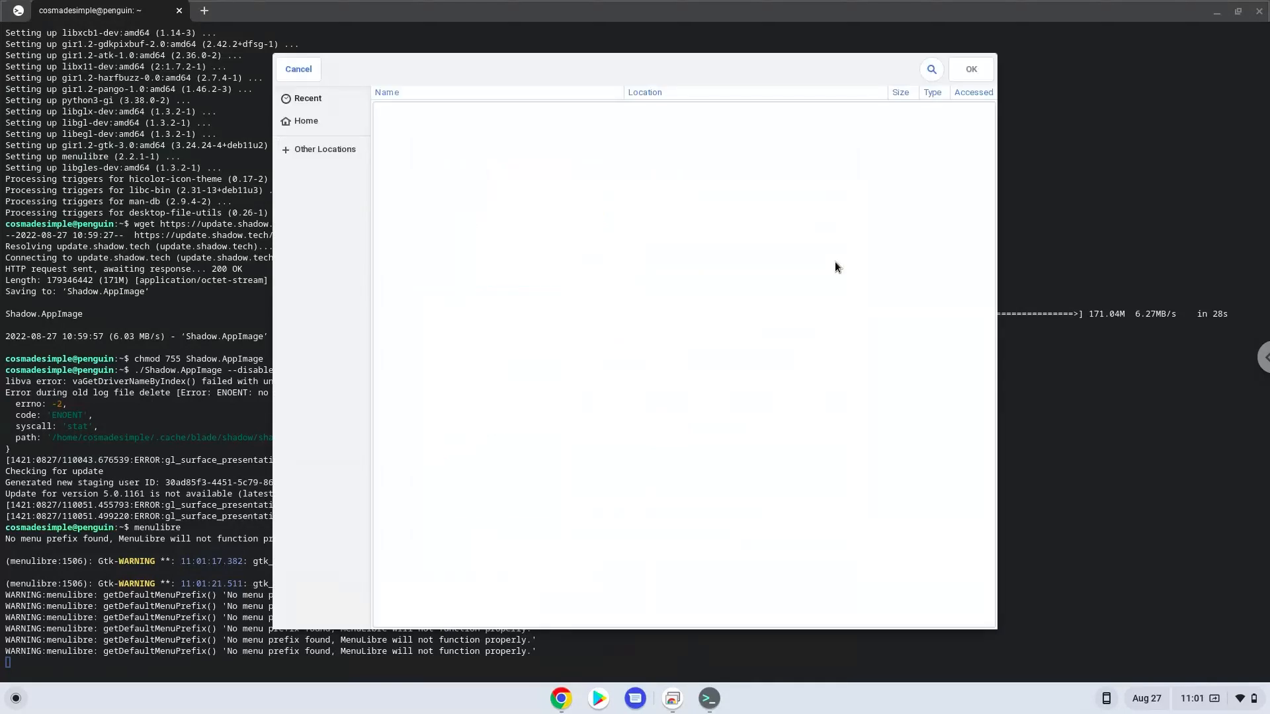
click(305, 121)
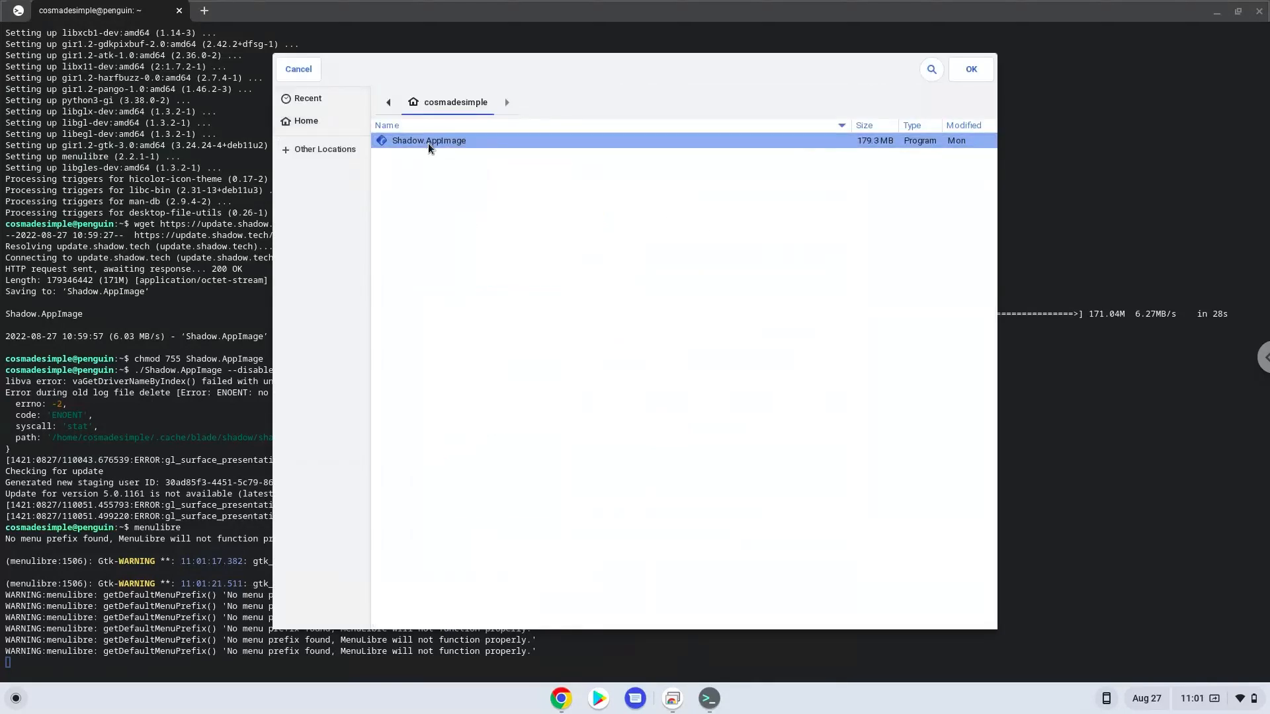
click(970, 69)
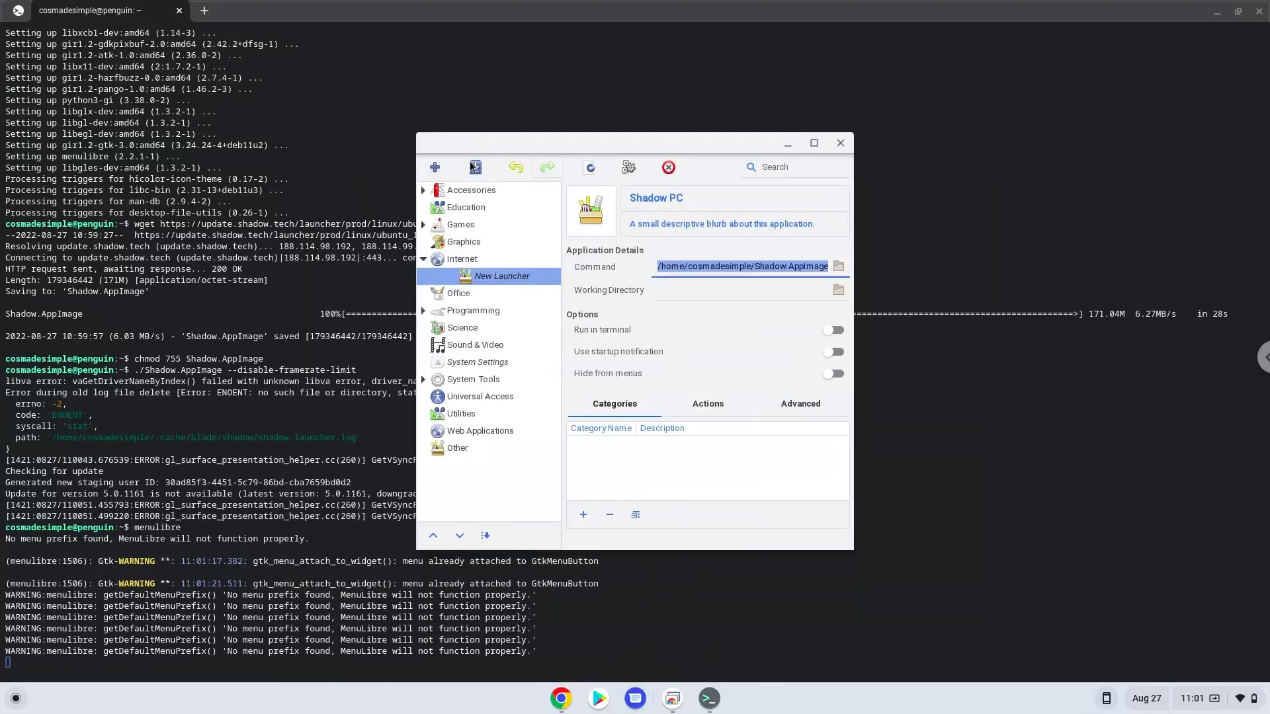
Step: Save the Shadow PC launcher and close MenuLibre
click(475, 167)
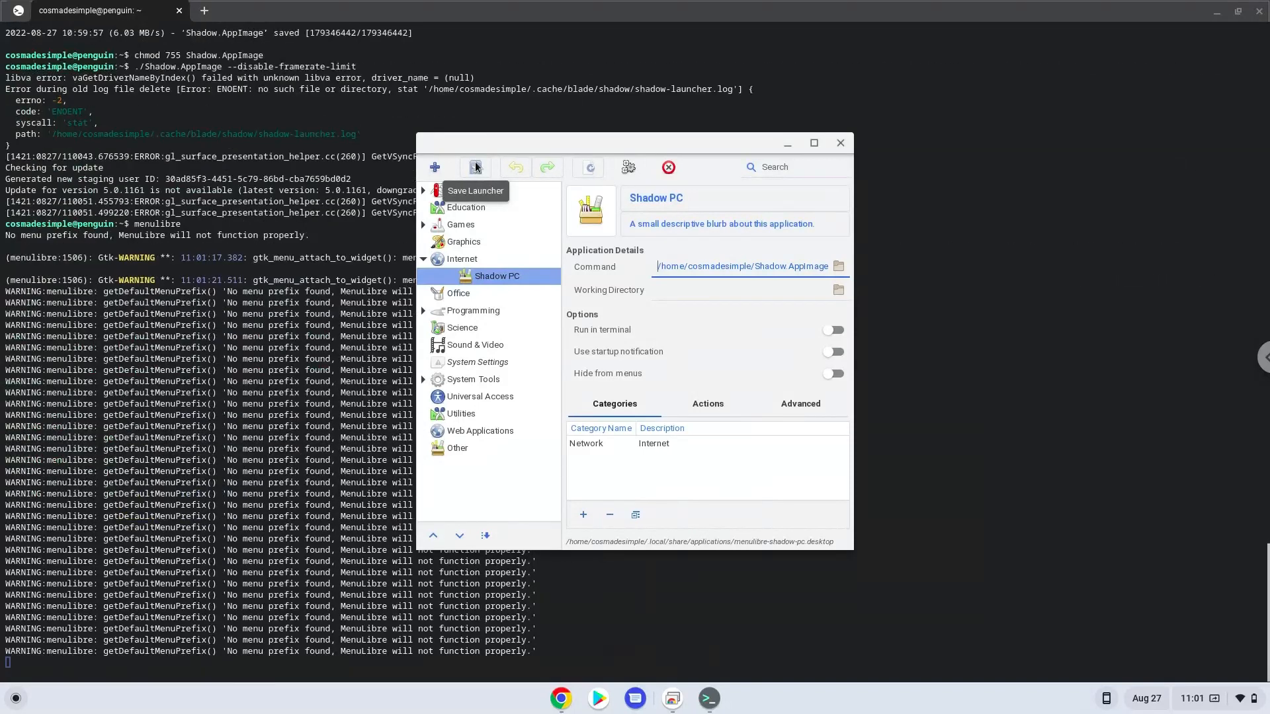
scroll(down, 3)
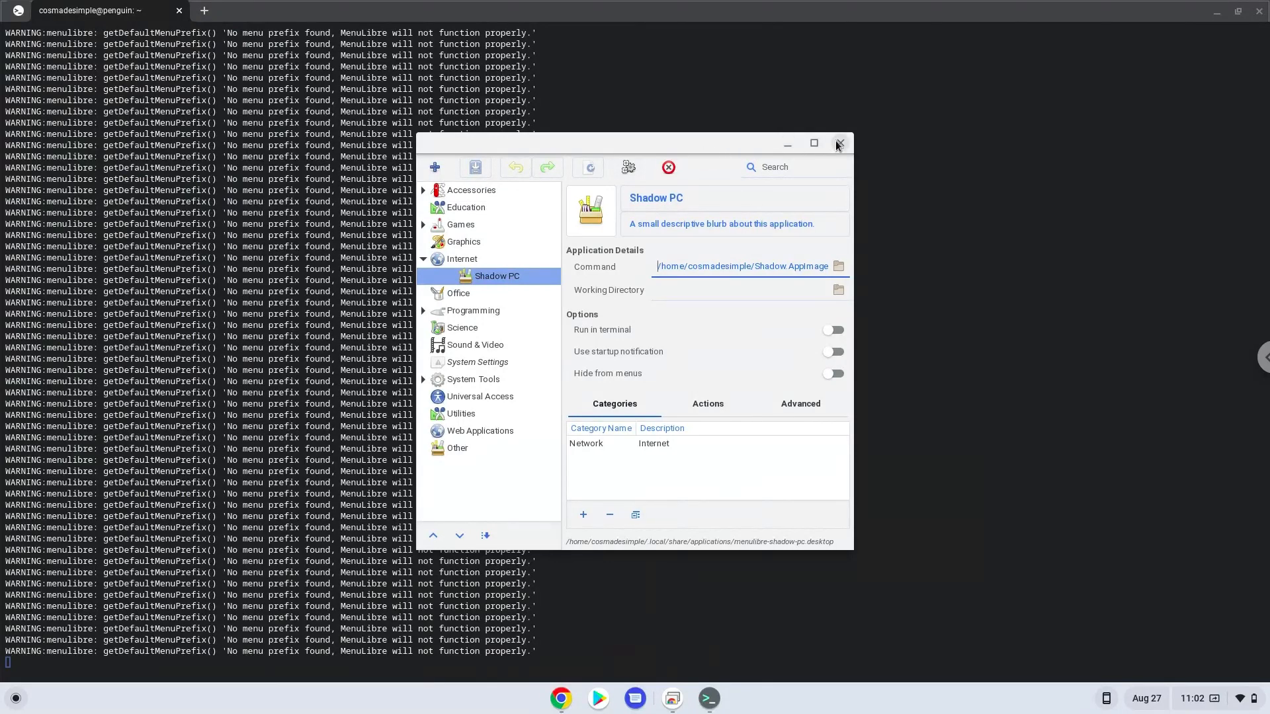
click(839, 143)
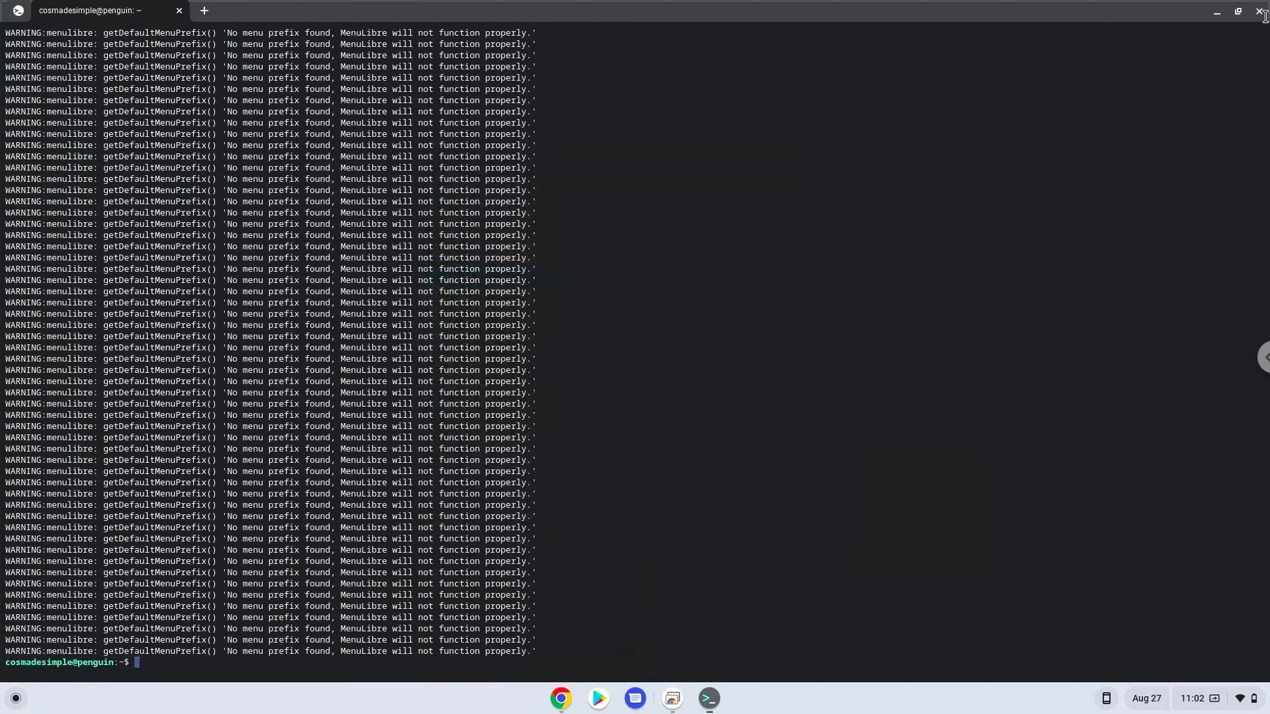
Step: Close the Terminal and the Google Docs command notes, leaving the bare desktop
click(1261, 12)
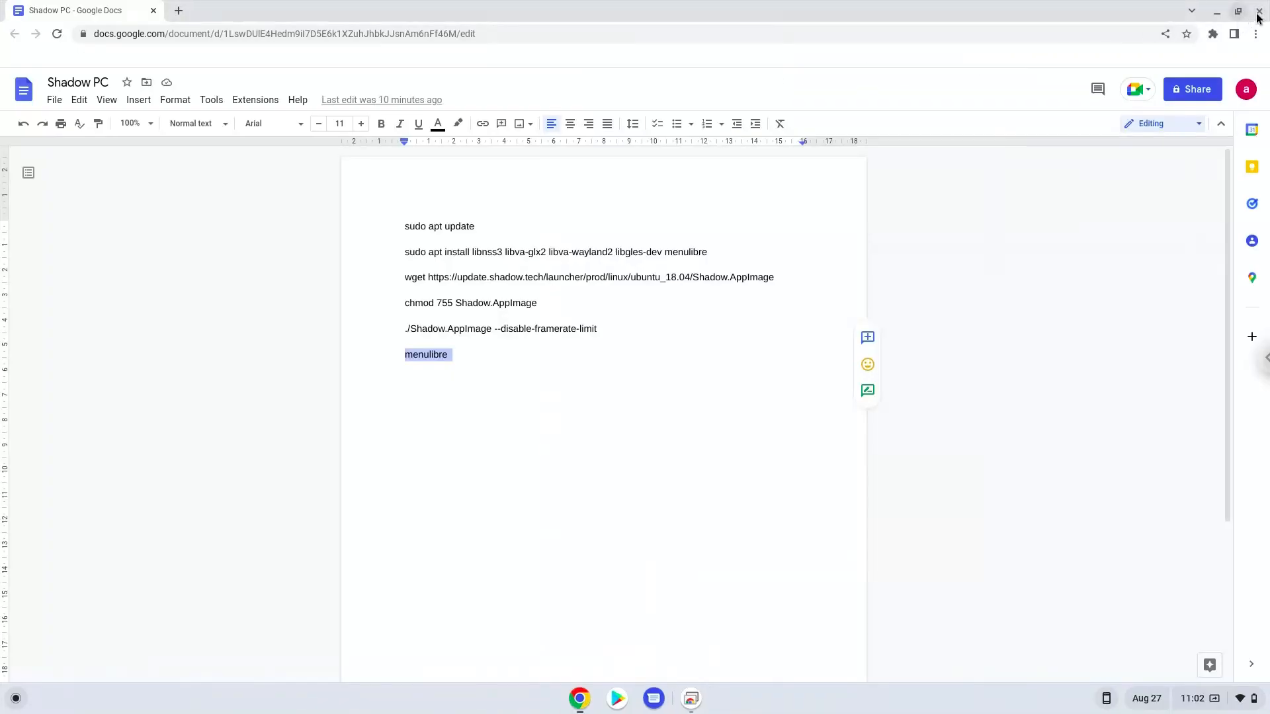
click(1257, 14)
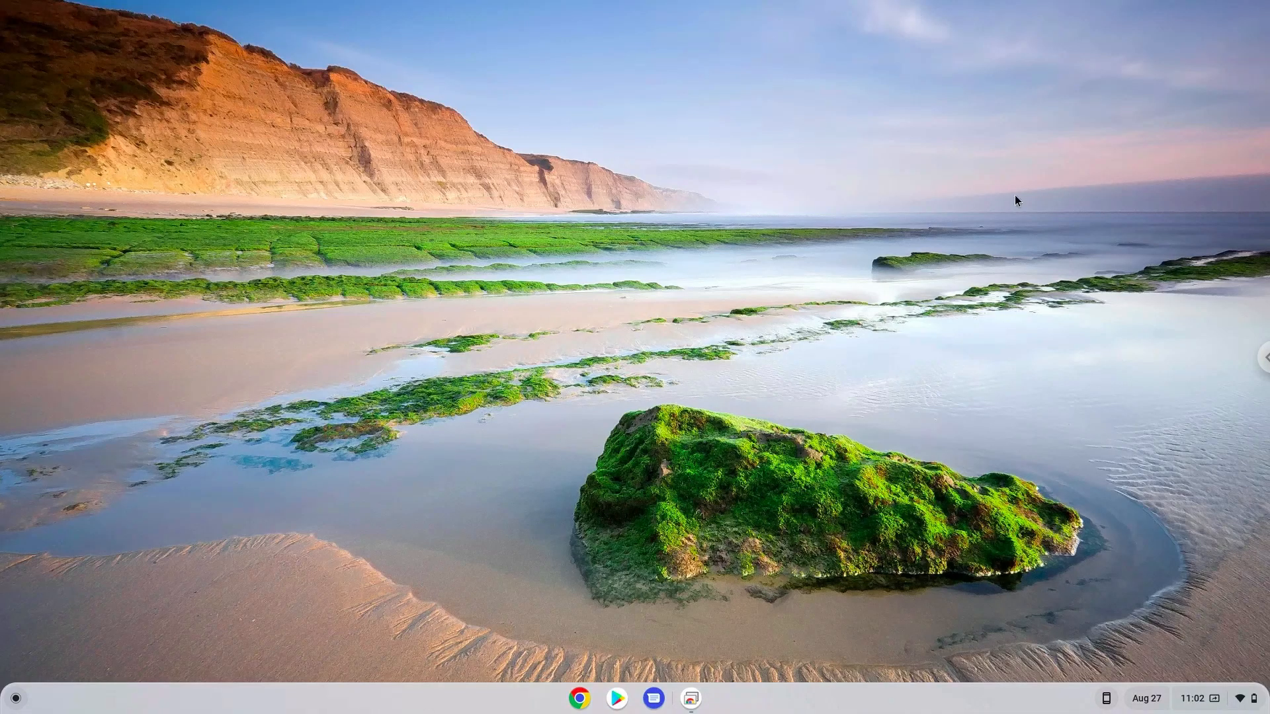
mouse_move(15, 697)
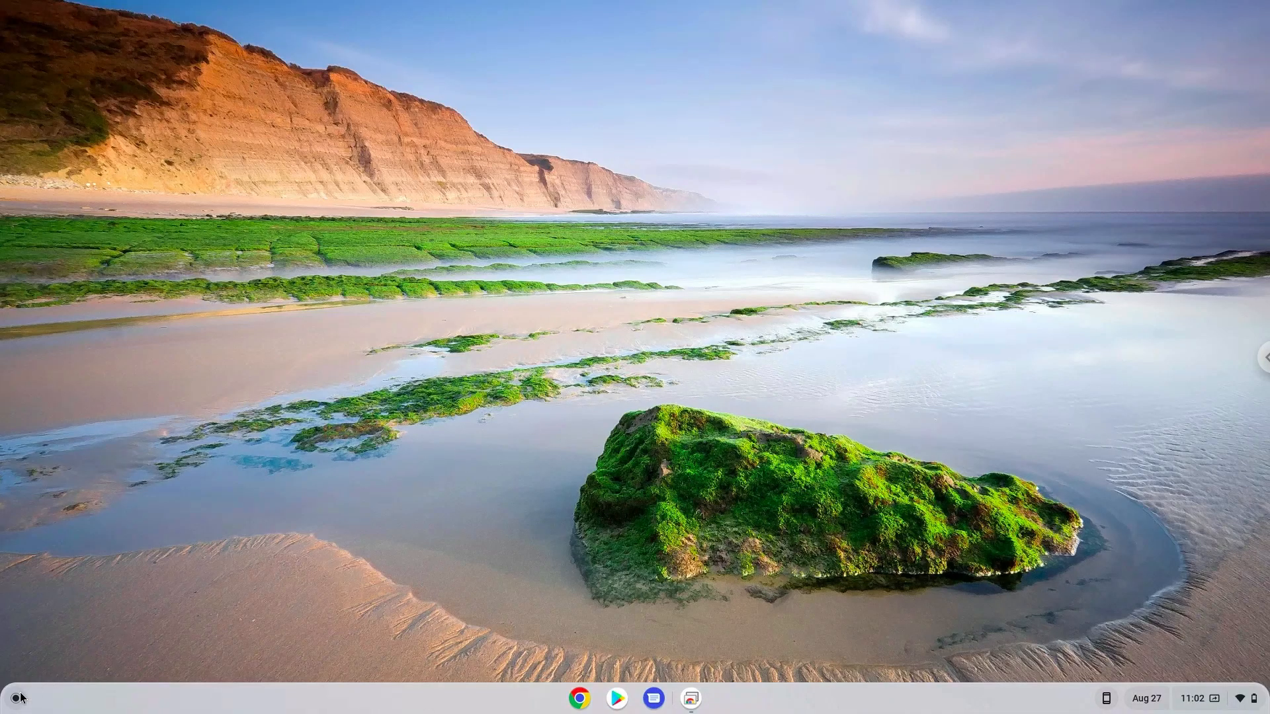
Step: Launch Shadow PC from the ChromeOS app launcher and maximize it to its login screen
click(14, 697)
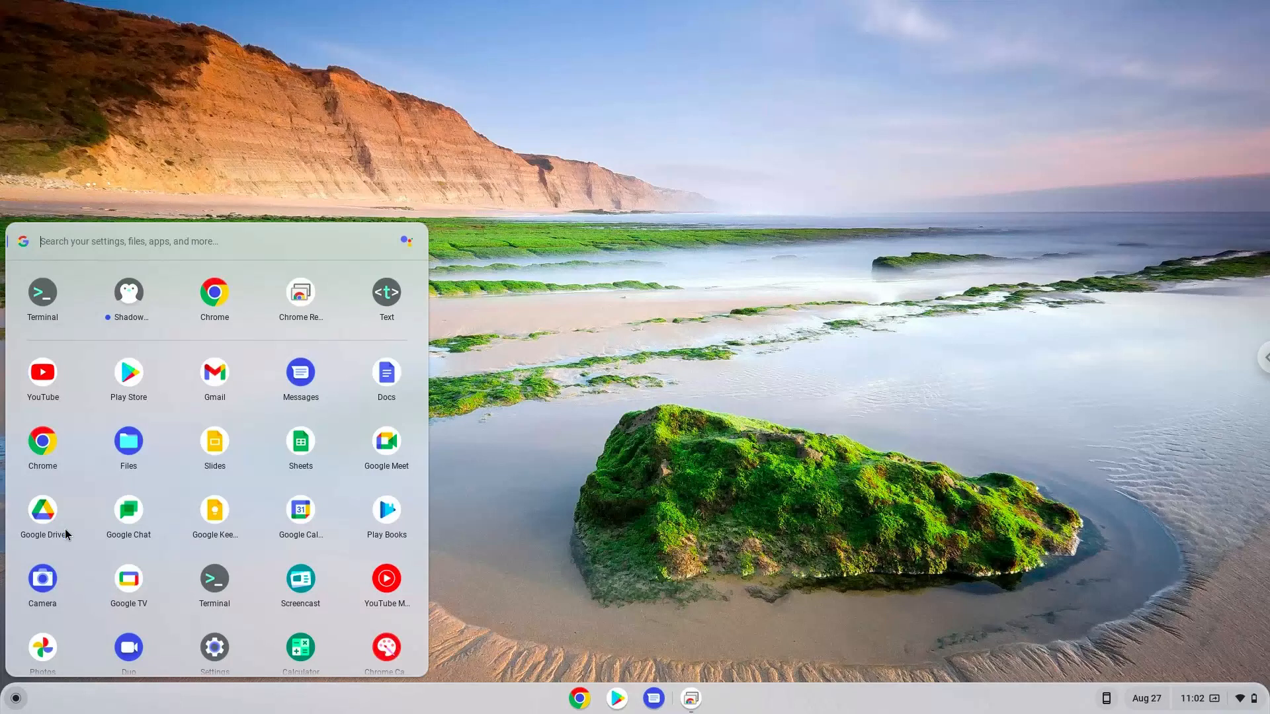
mouse_move(129, 324)
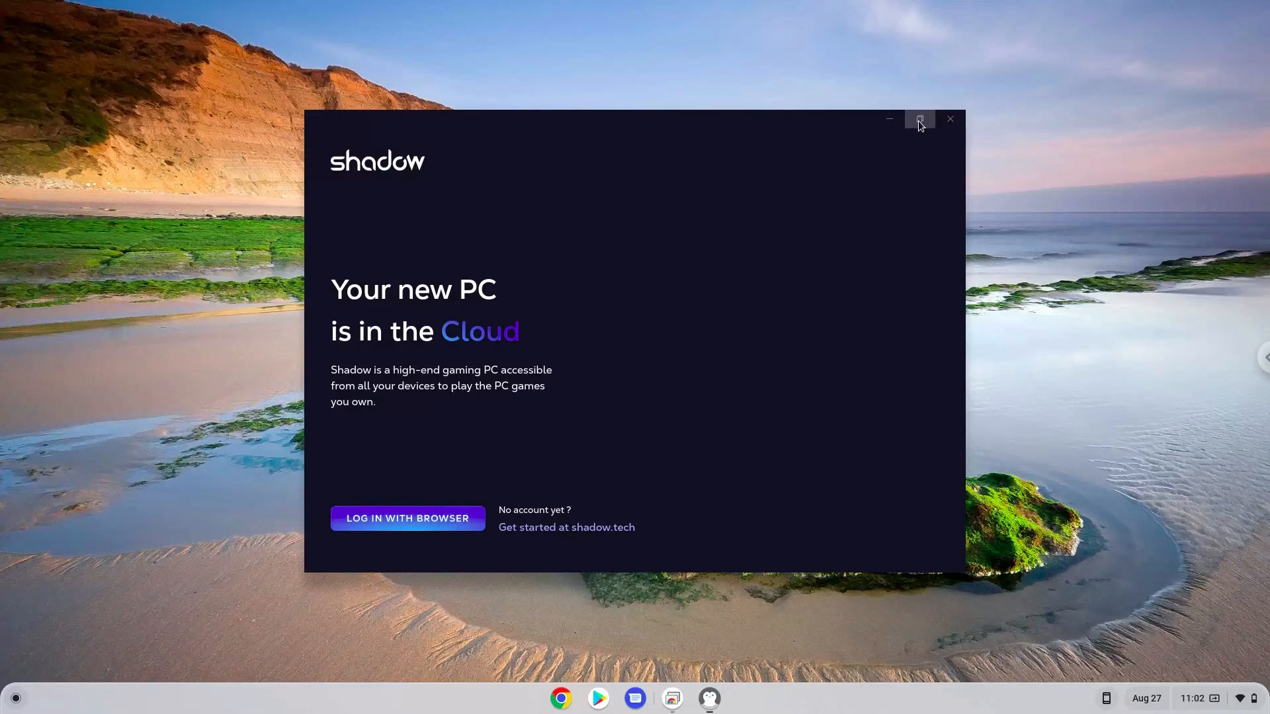
click(919, 119)
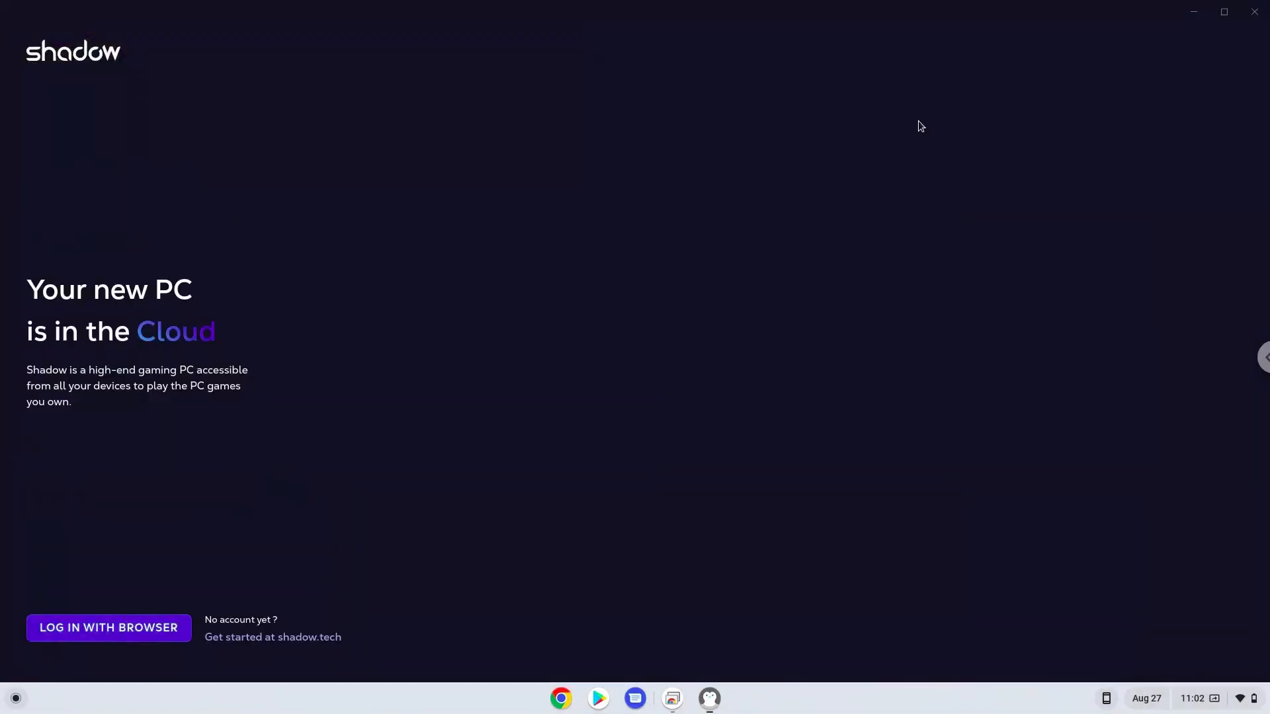